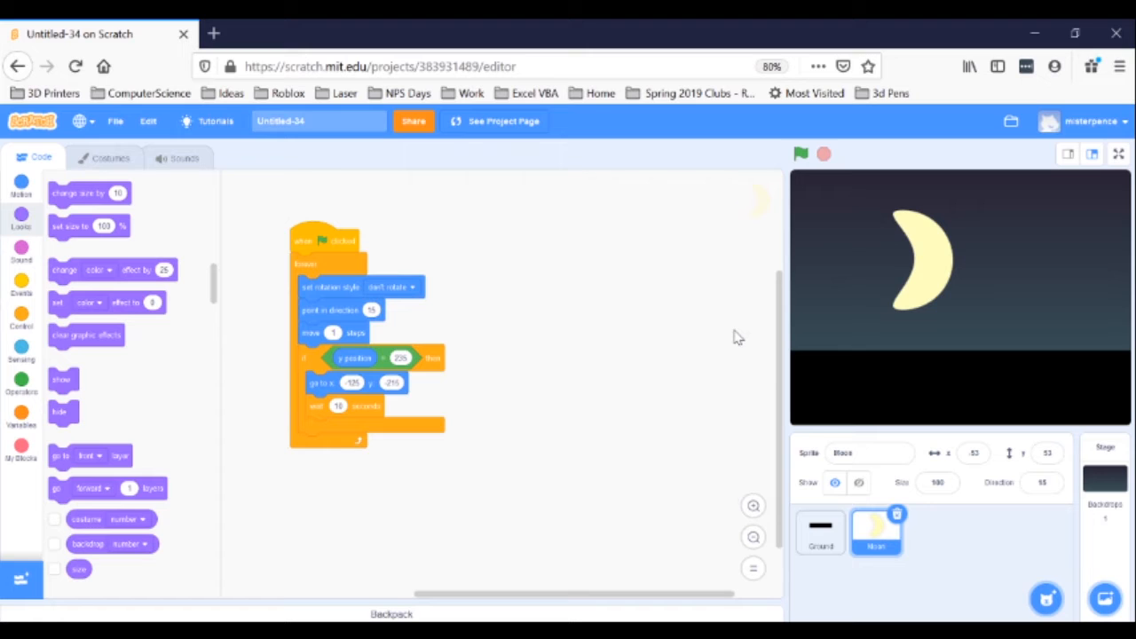
mouse_move(899, 484)
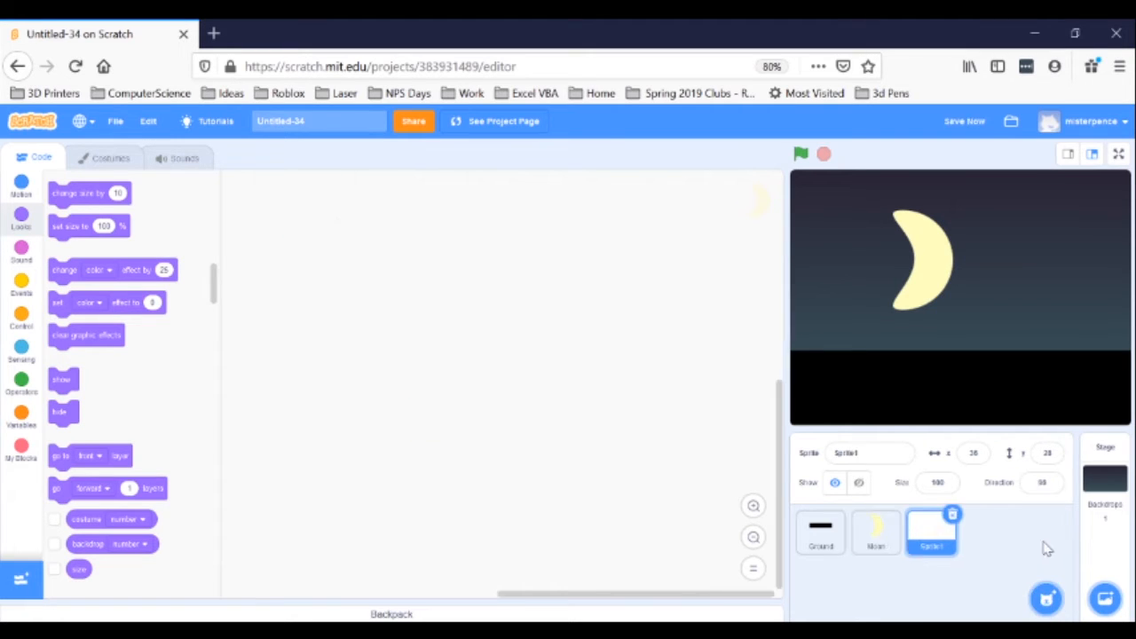
- In the costume editor, choose the Circle tool with a less saturated pale yellow fill and start a circle
left_click(110, 157)
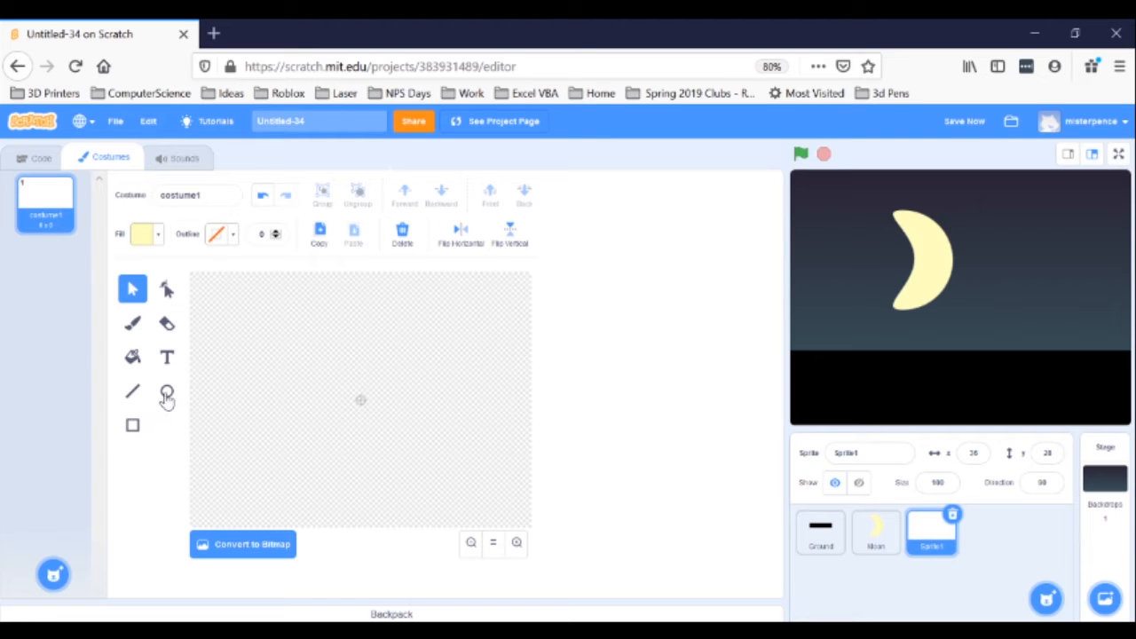
left_click(167, 391)
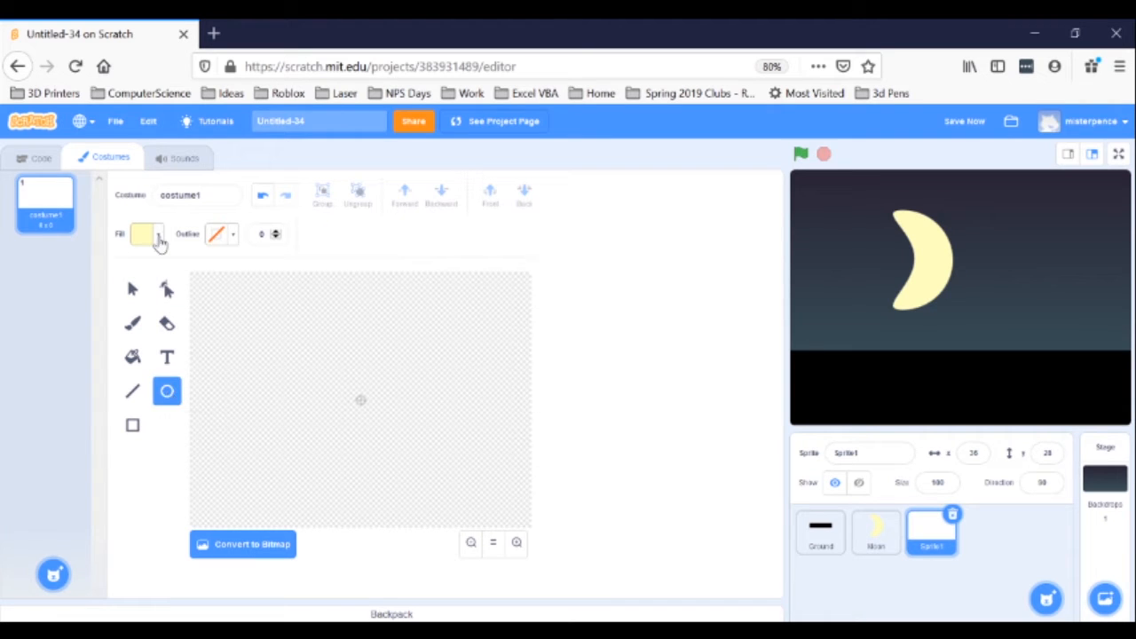
left_click(142, 234)
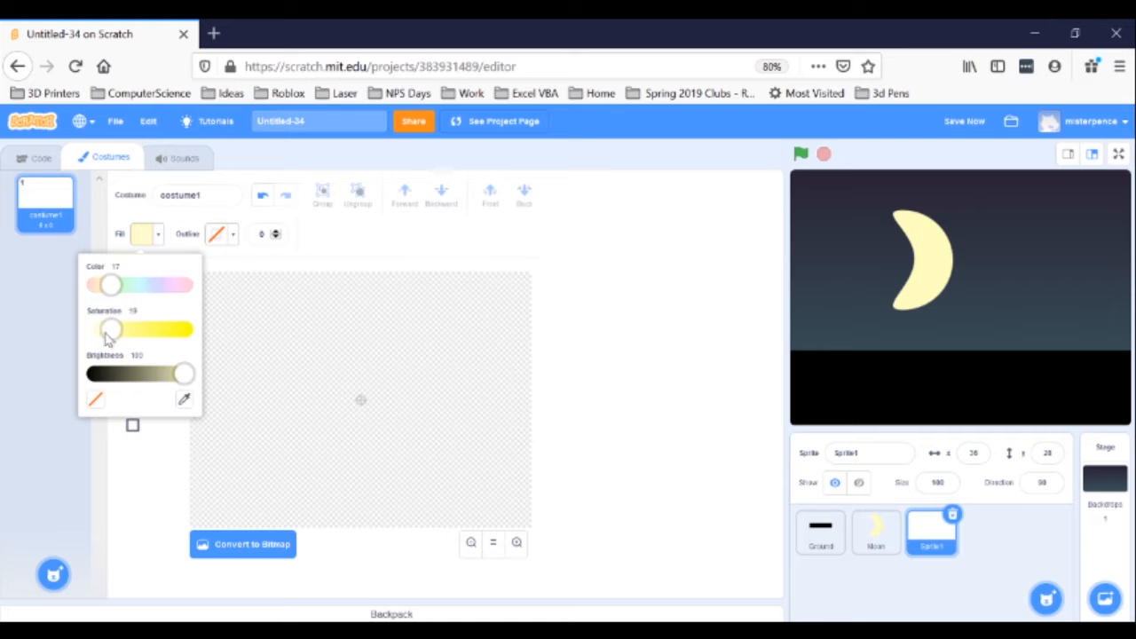
left_click_drag(109, 329, 100, 330)
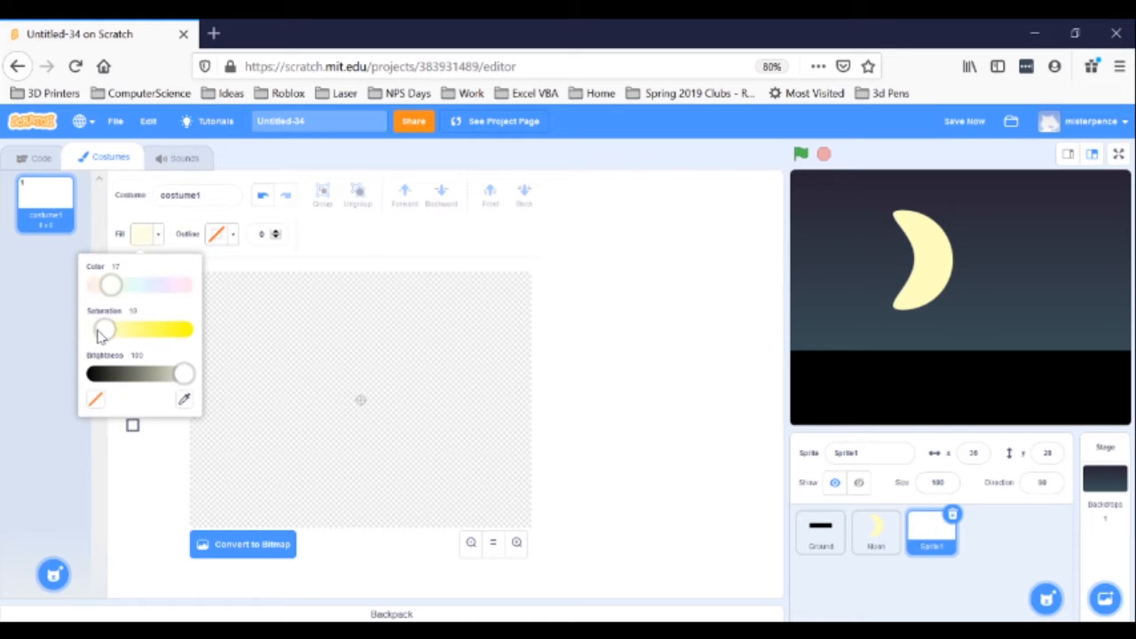
left_click(217, 233)
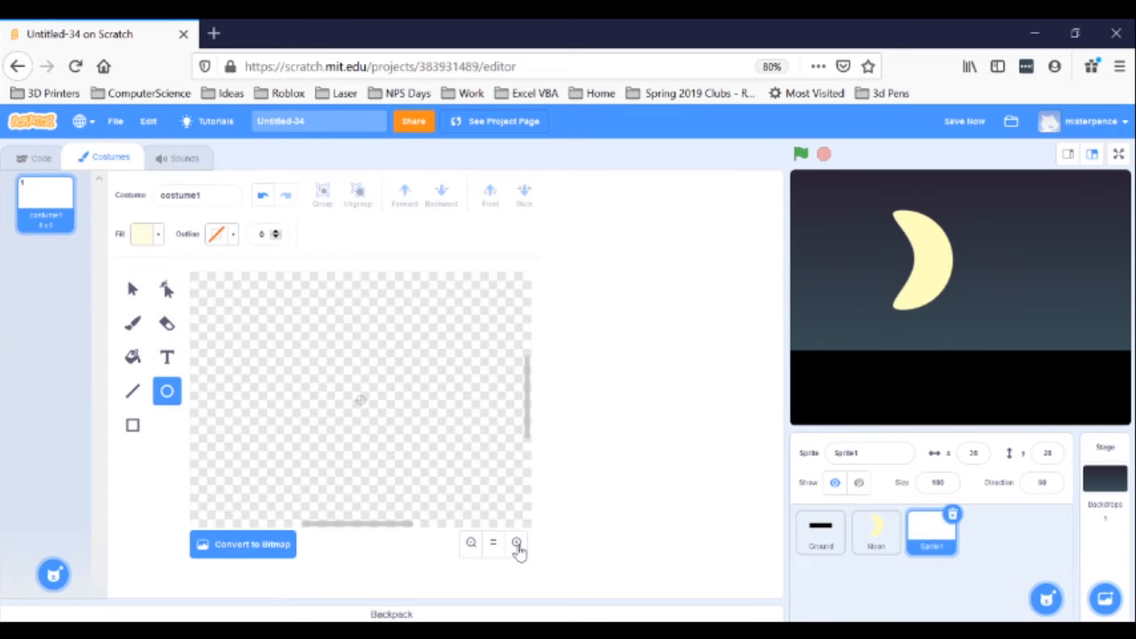
mouse_move(386, 440)
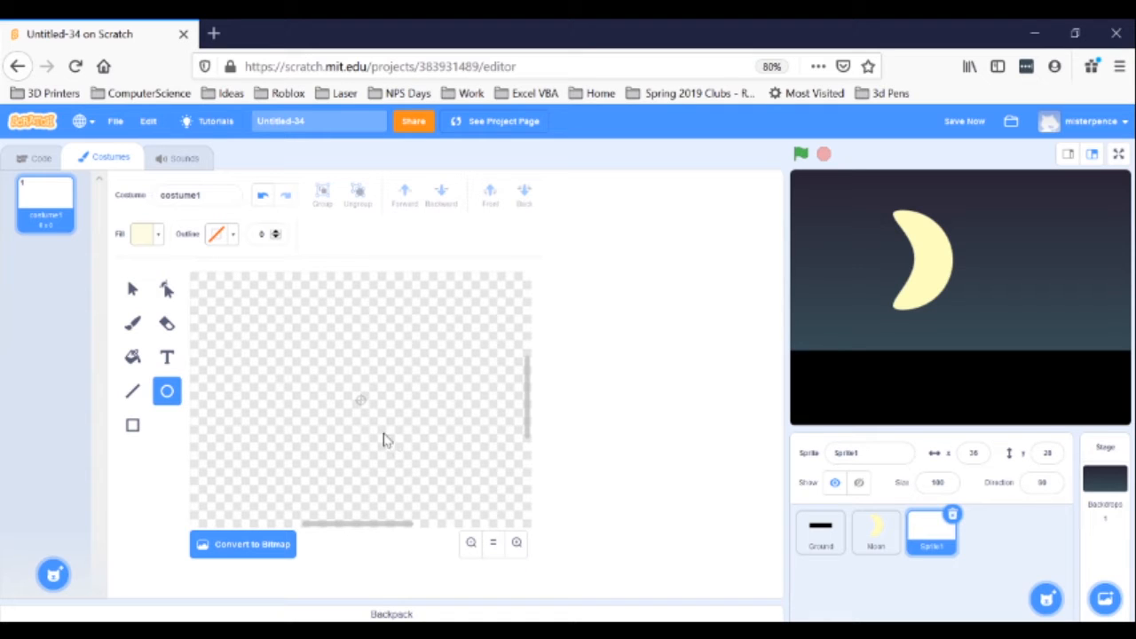
mouse_move(335, 376)
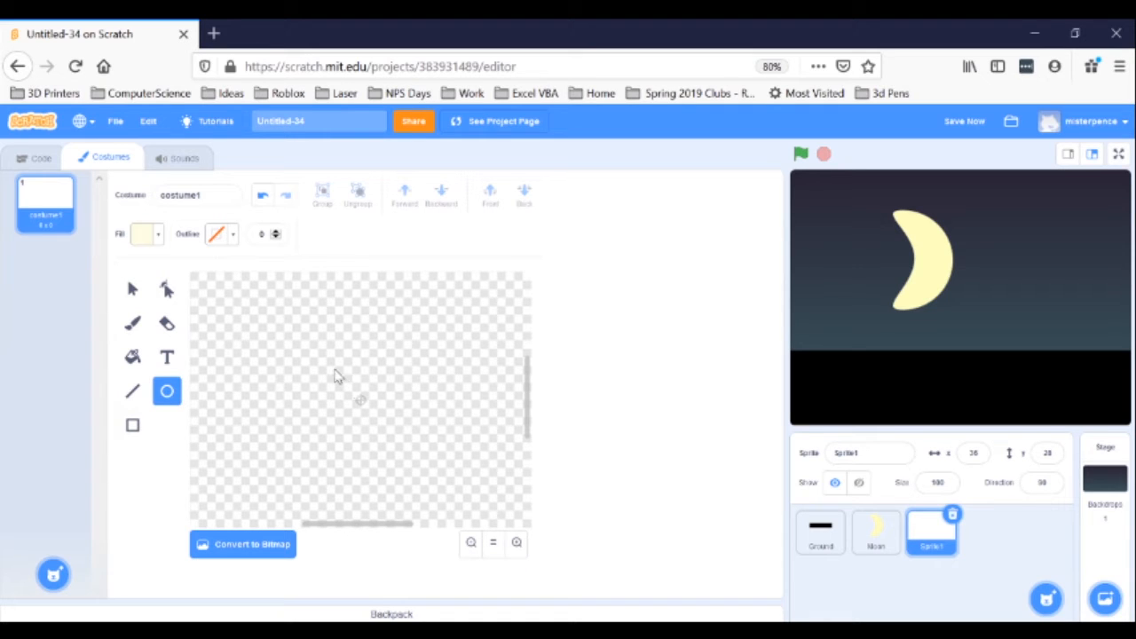
left_click(351, 378)
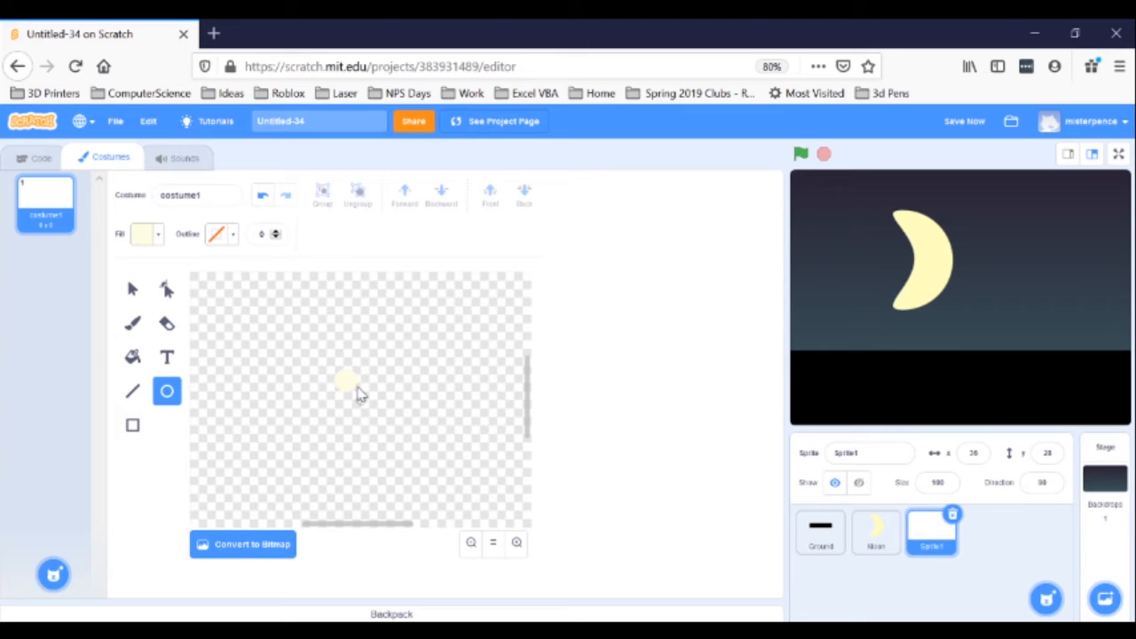
- Finish the small pale circle, move it to the costume centre, and type 'Star' as the sprite name
left_click(345, 382)
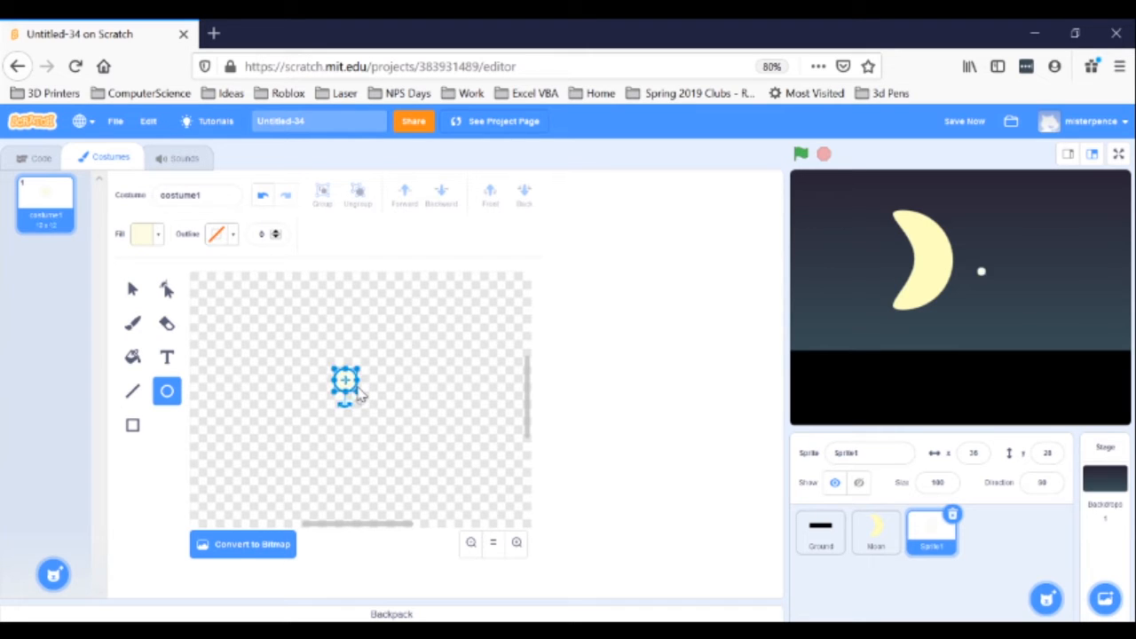
mouse_move(132, 290)
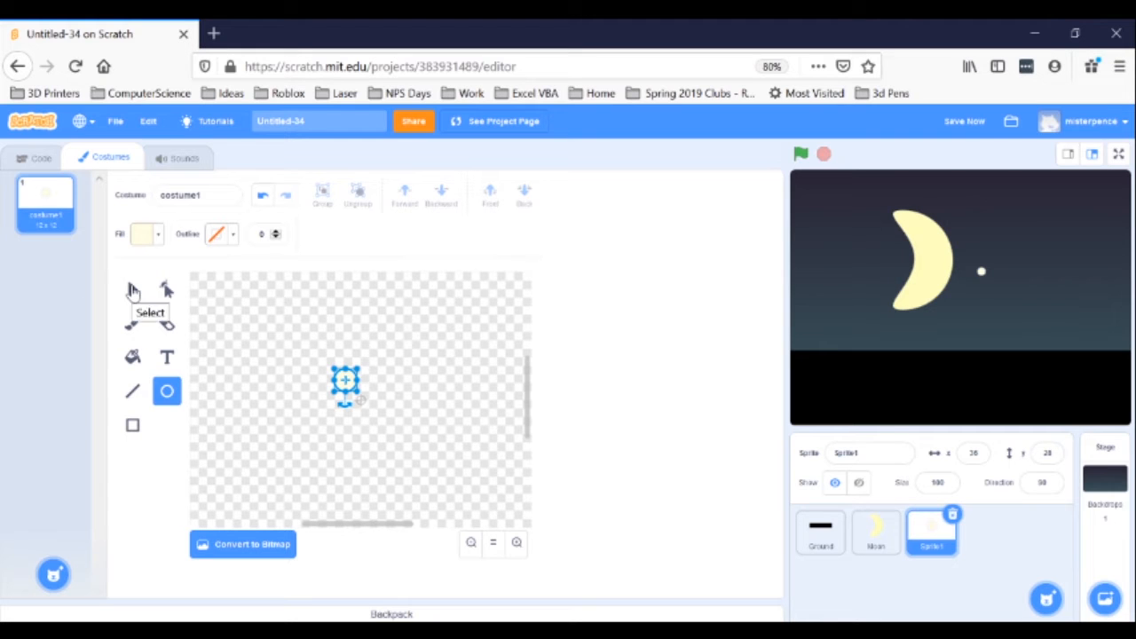
left_click(132, 289)
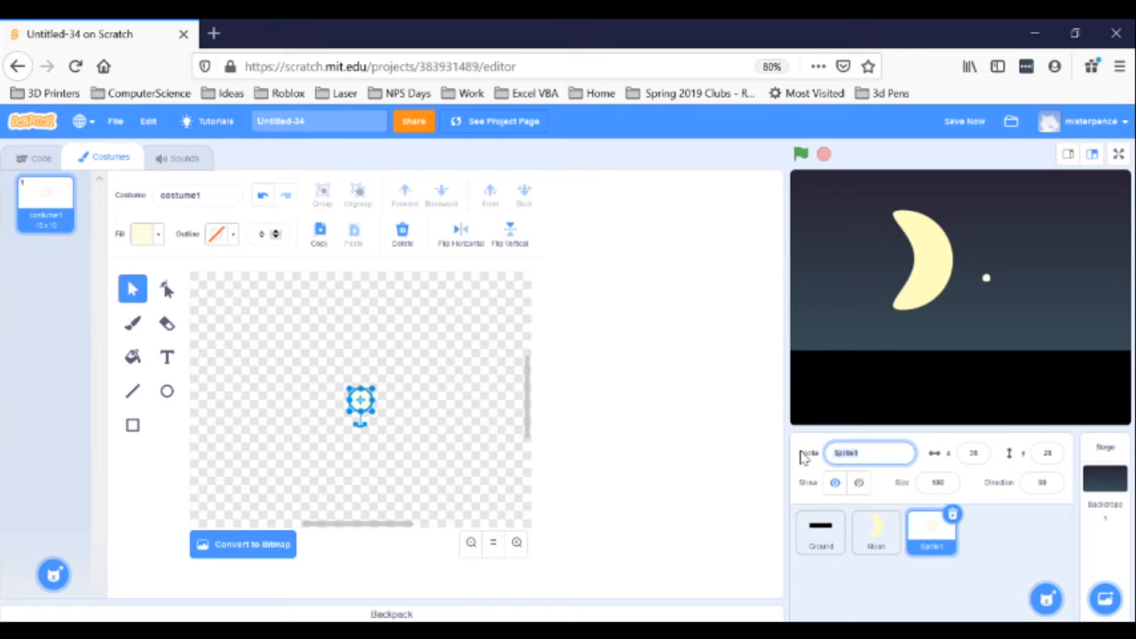
type("Star")
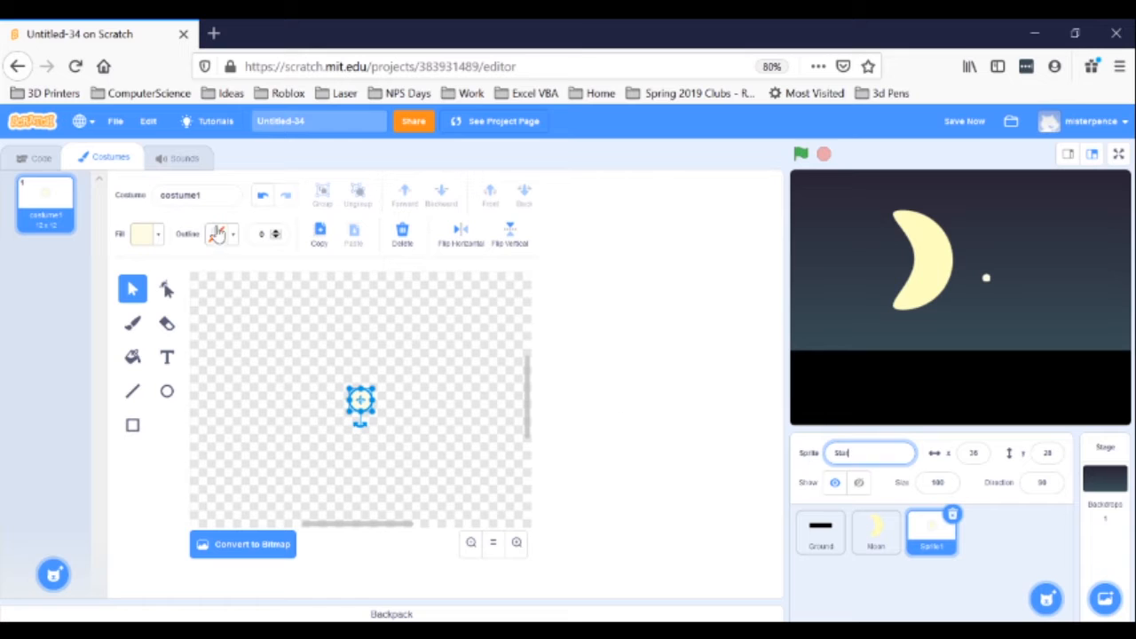
- Confirm the name Star and drag a 'create clone of myself' block into the scripts area
left_click(40, 157)
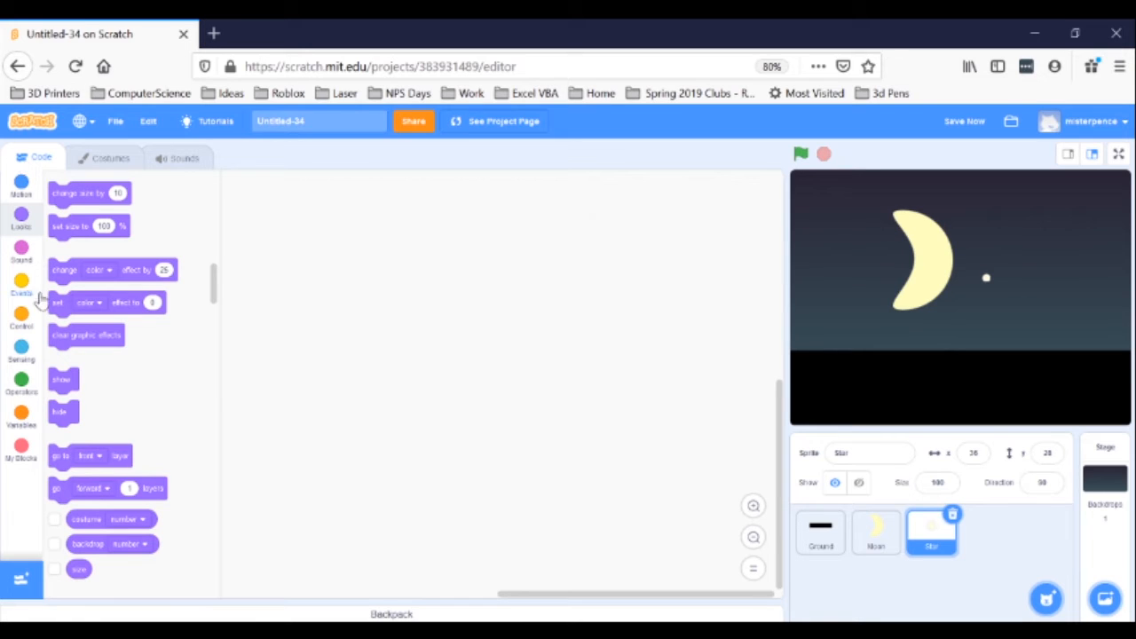
left_click(21, 310)
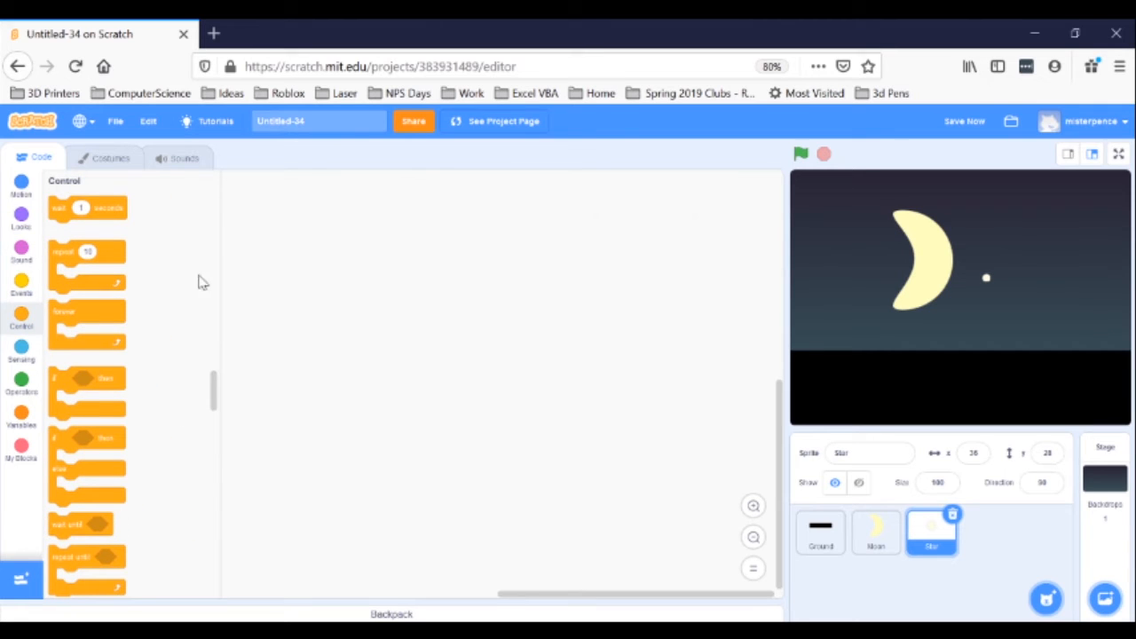
scroll("down", 3)
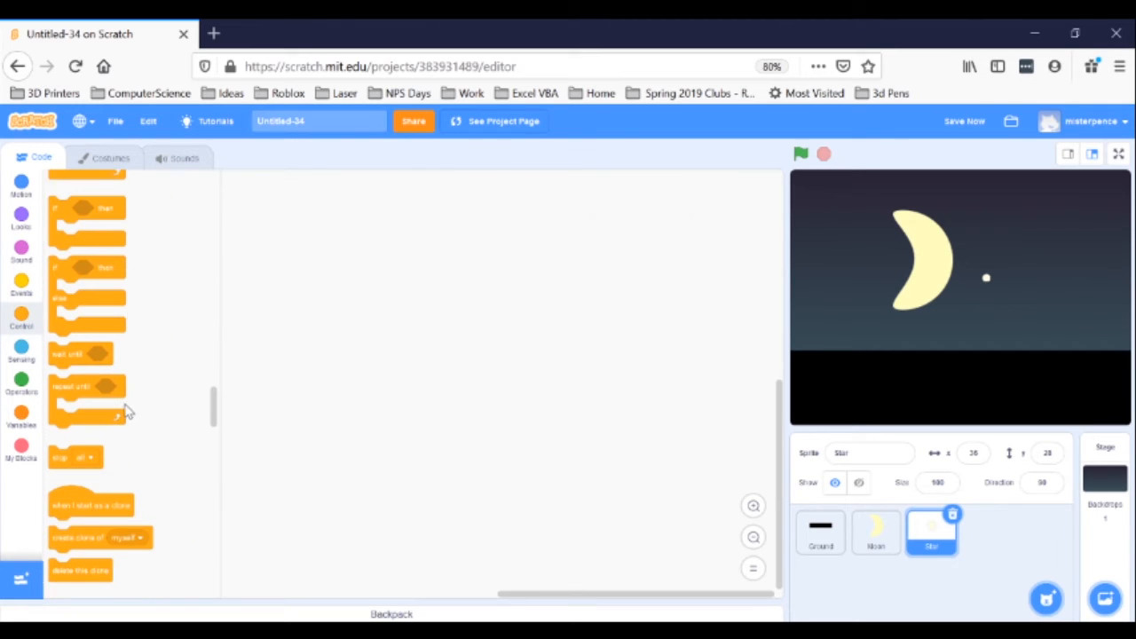
scroll("up", 3)
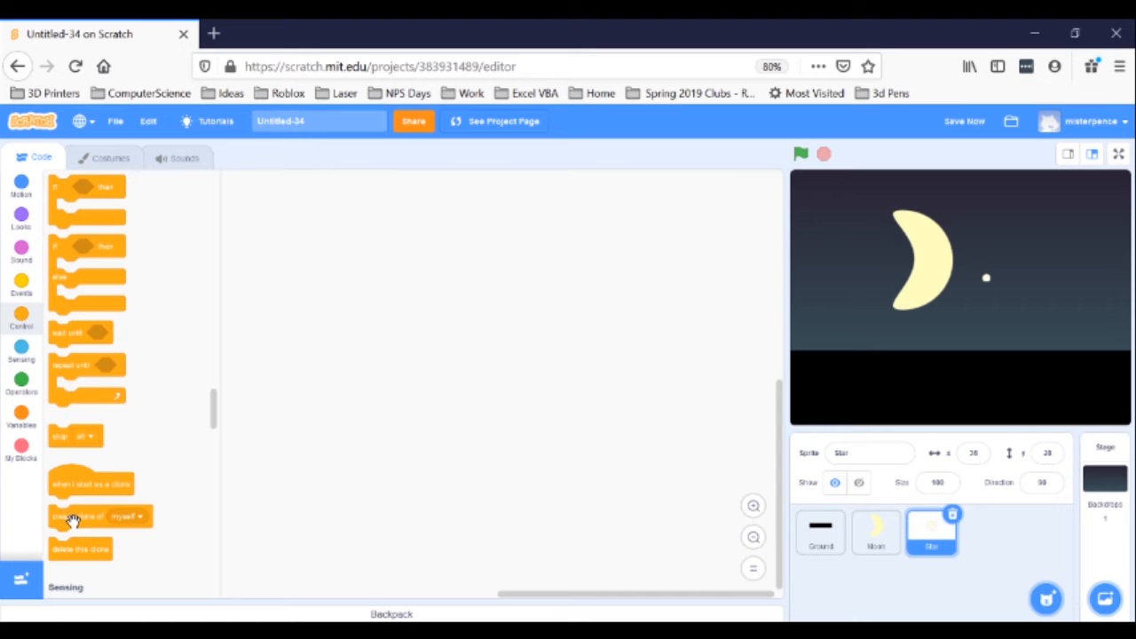
left_click_drag(73, 516, 352, 294)
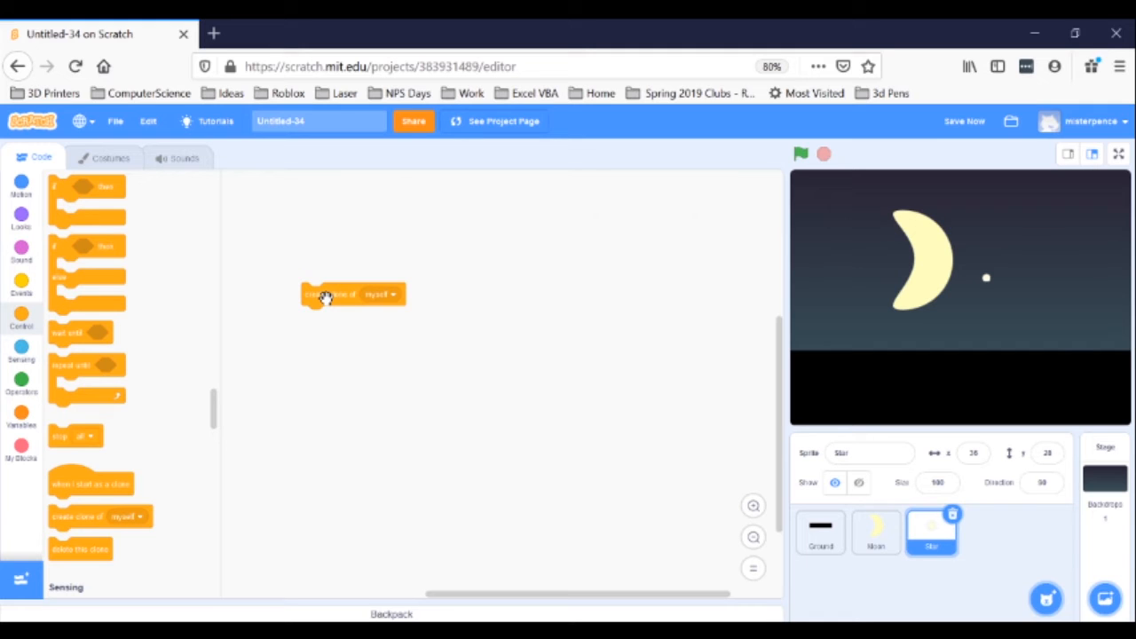
left_click(964, 120)
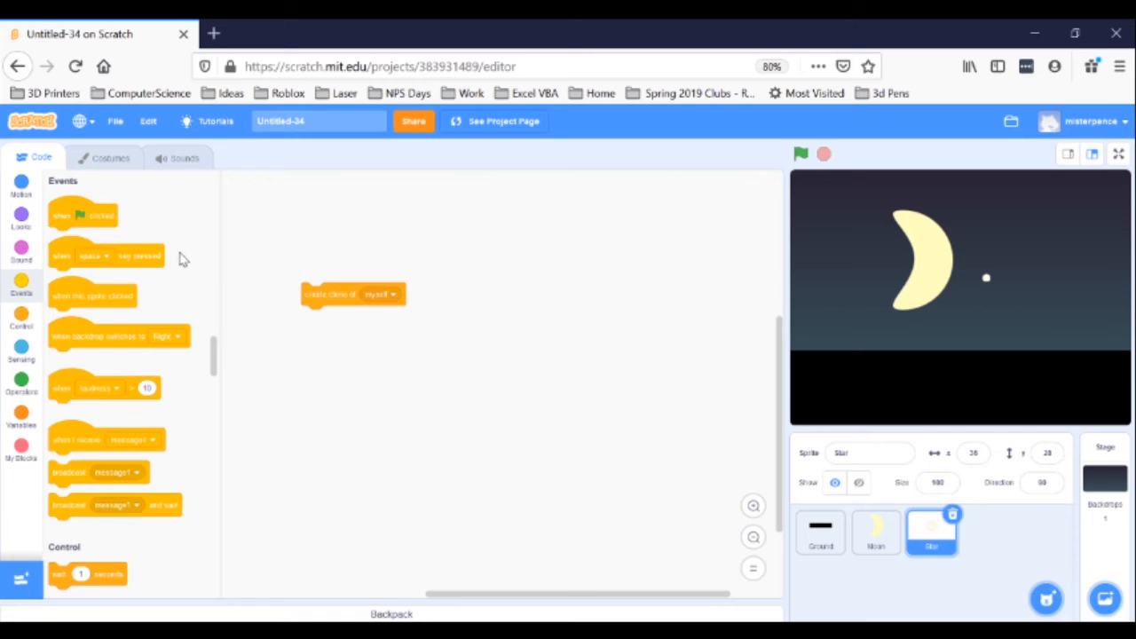
- Put a 'when green flag clicked' hat above the clone block, then run and stop the project
left_click_drag(83, 215, 242, 220)
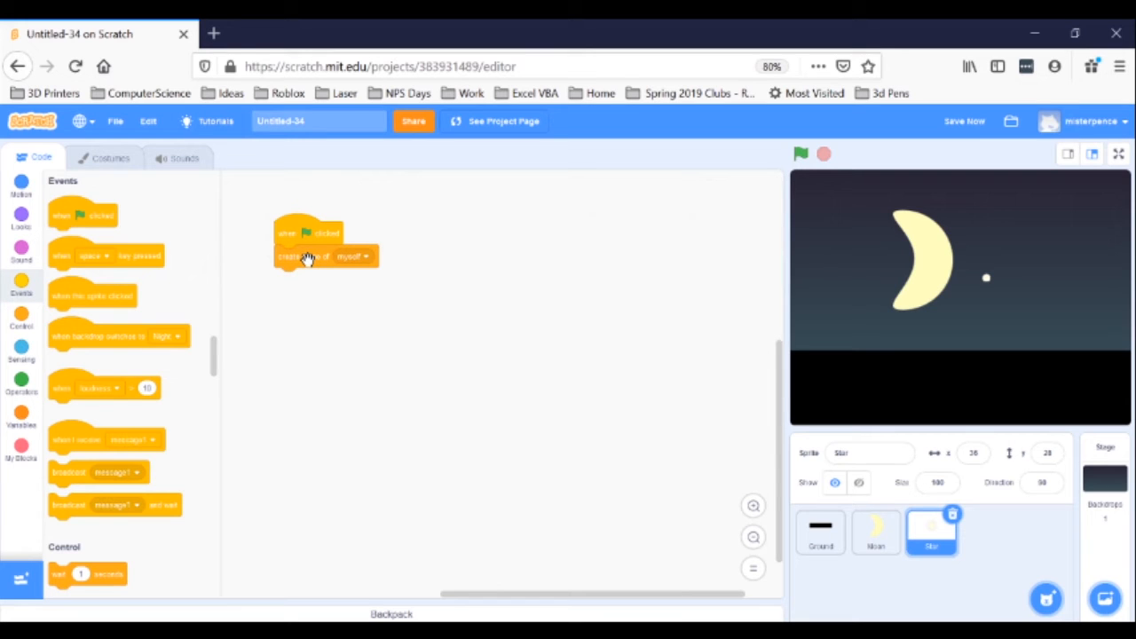
mouse_move(628, 191)
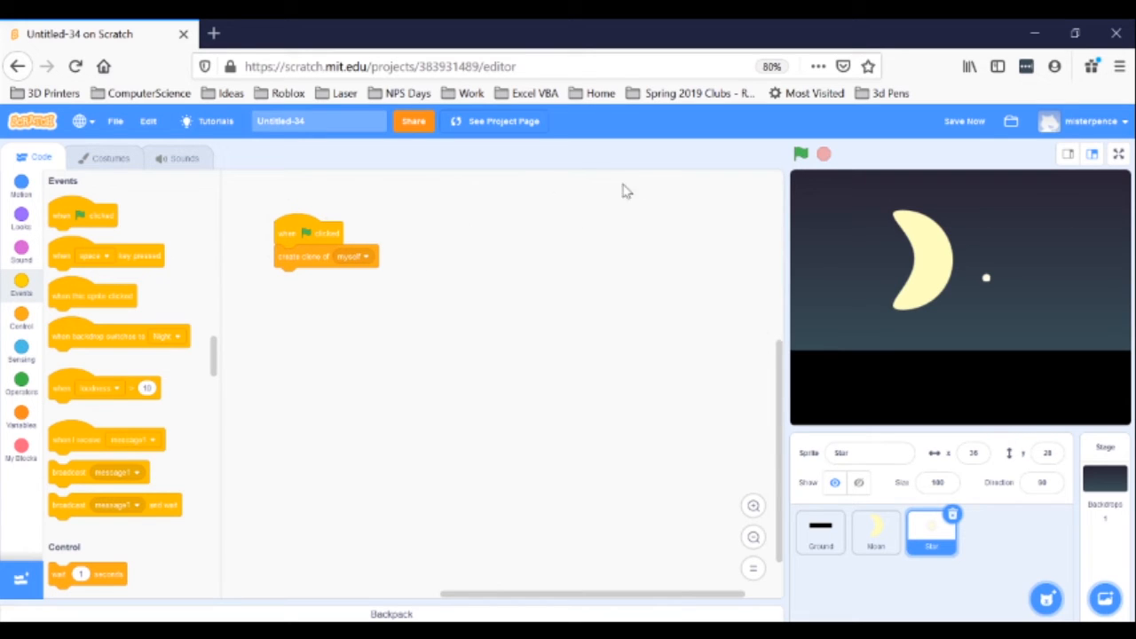
left_click(800, 154)
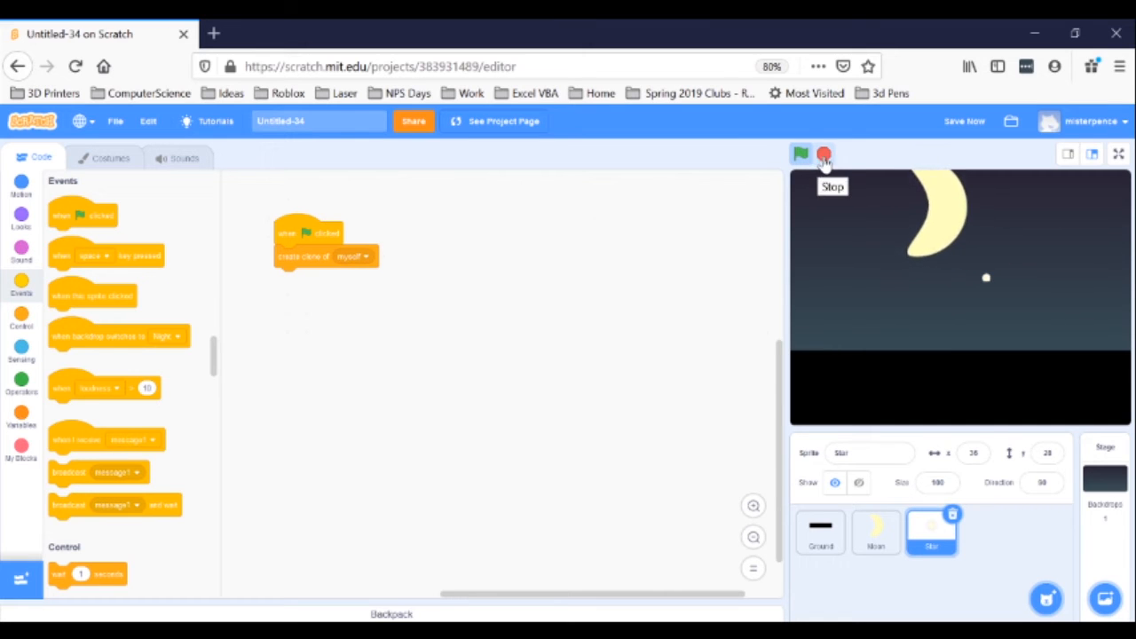
left_click(823, 153)
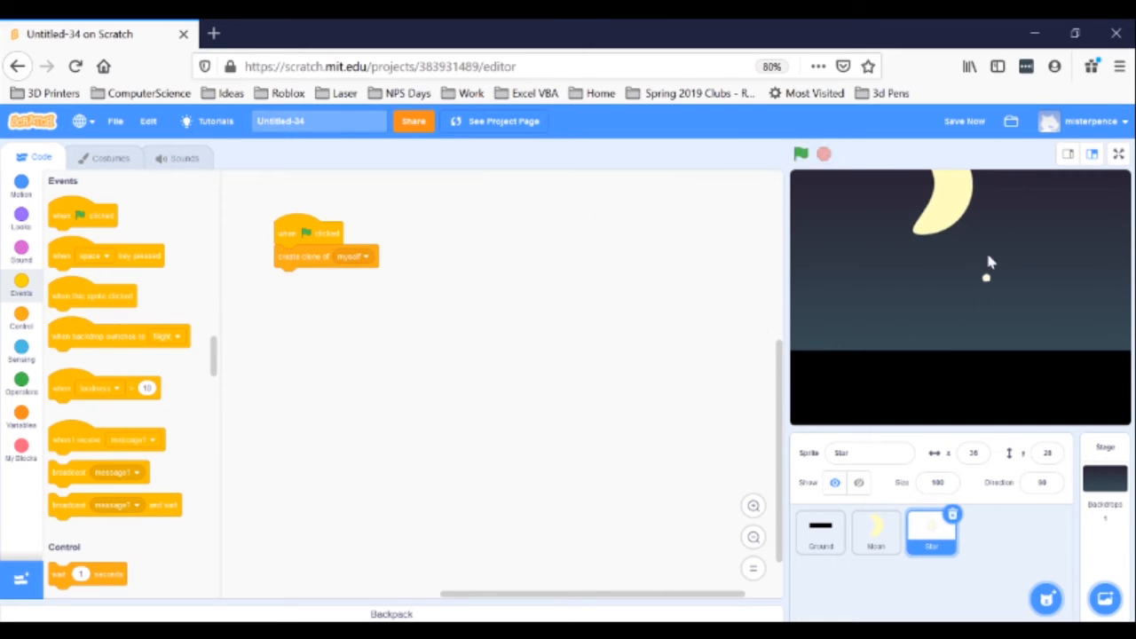
mouse_move(991, 279)
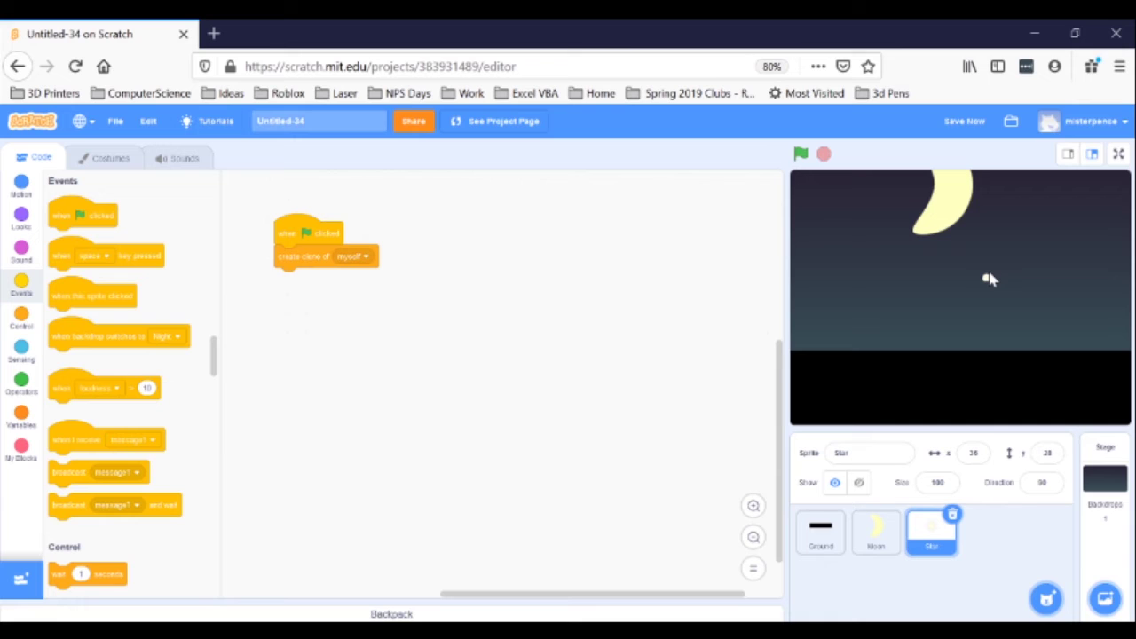
mouse_move(919, 249)
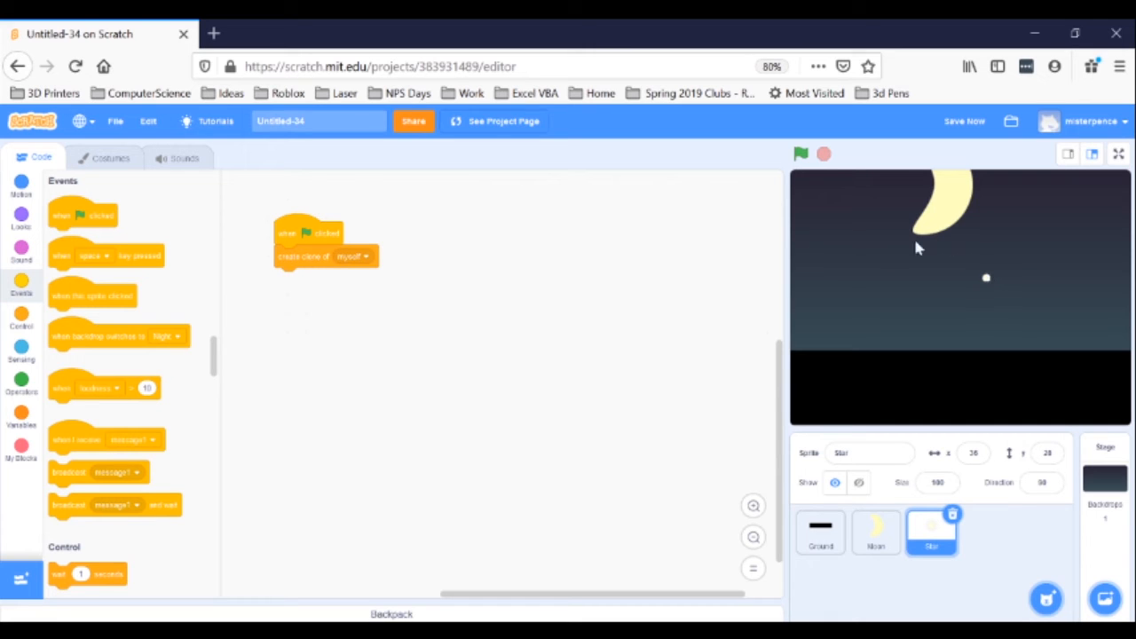
mouse_move(593, 306)
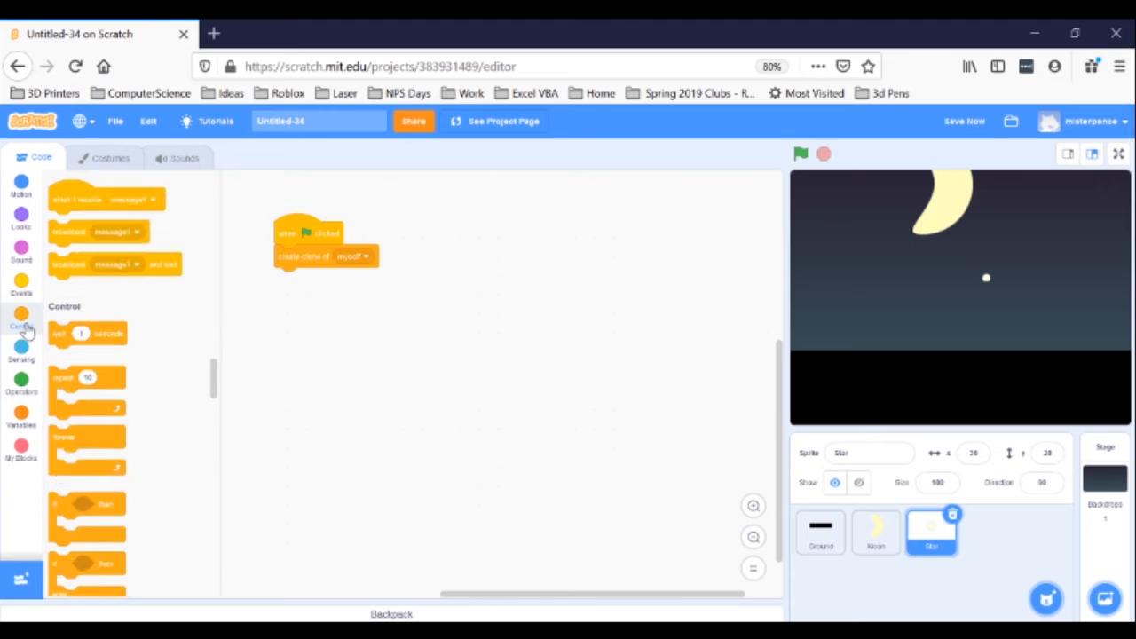
- Attach a 'go to random position' block beneath the 'when I start as a clone' hat
scroll("down", 3)
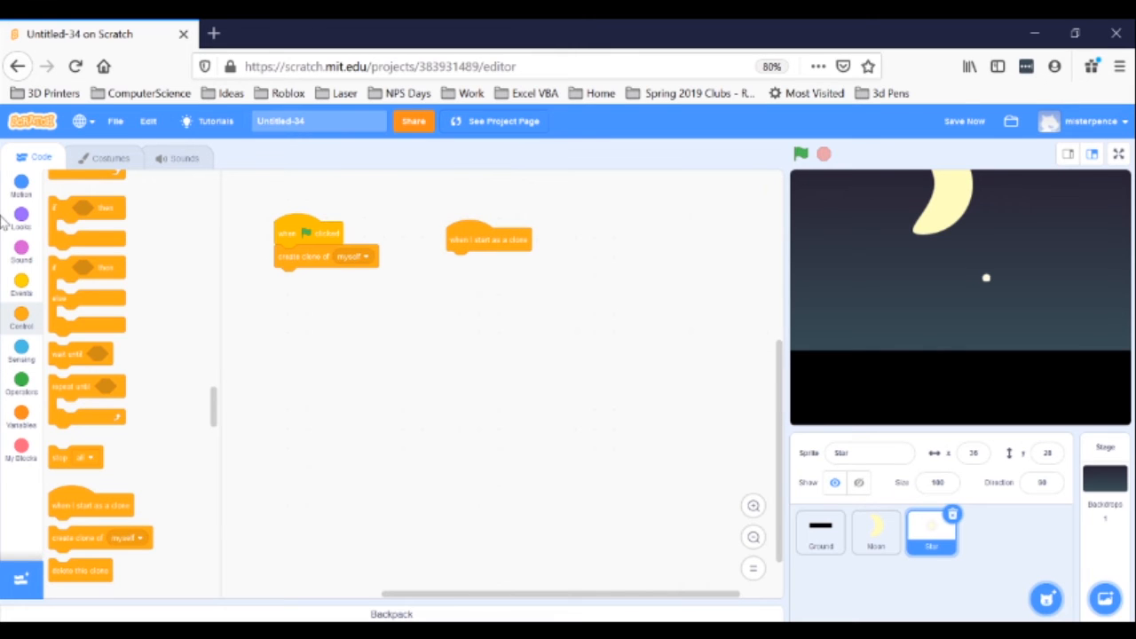
left_click(22, 184)
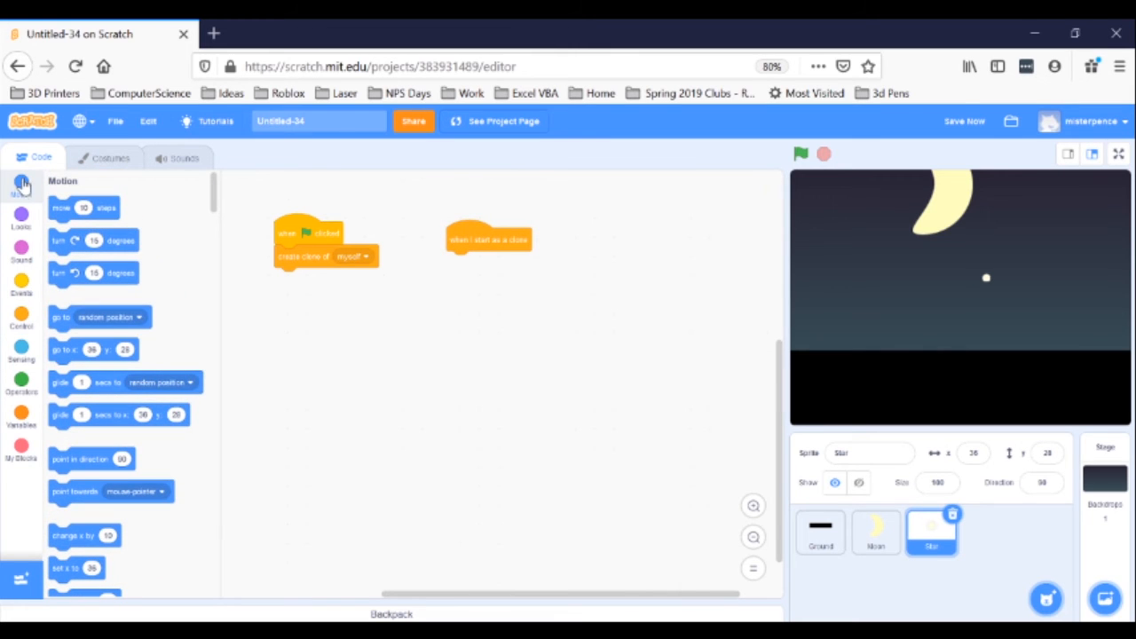
left_click_drag(98, 316, 377, 339)
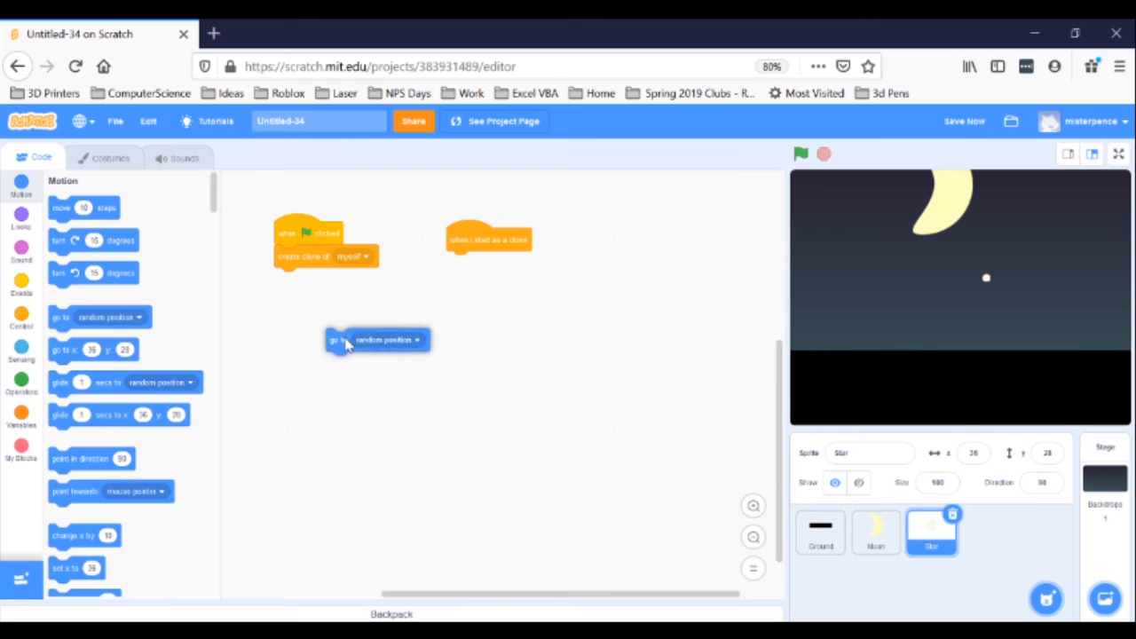
left_click_drag(377, 339, 497, 263)
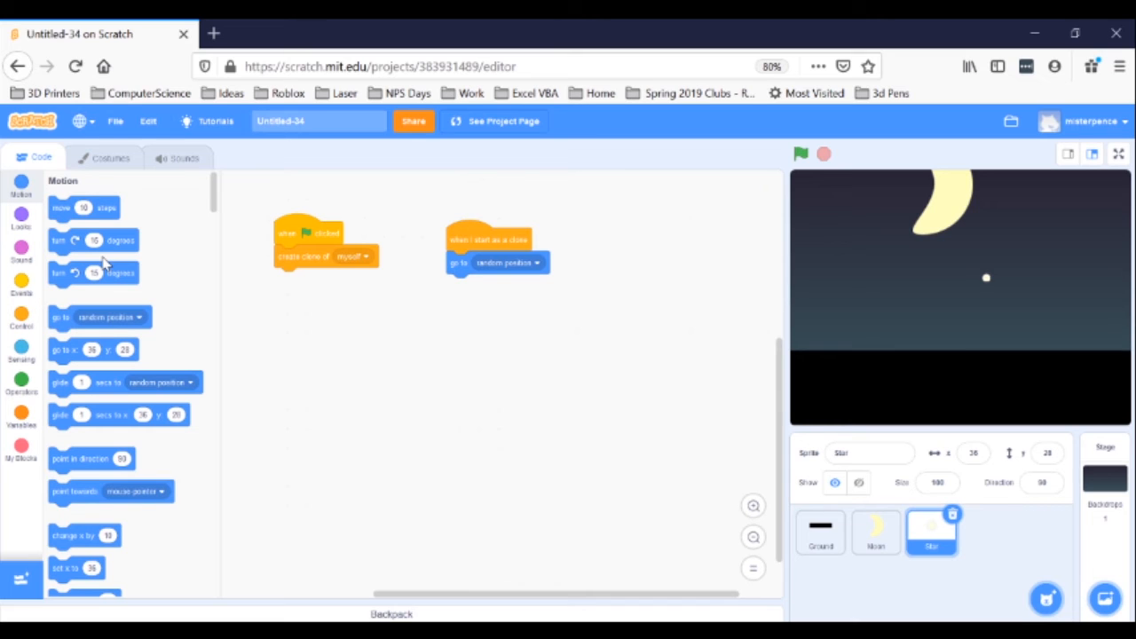
mouse_move(20, 293)
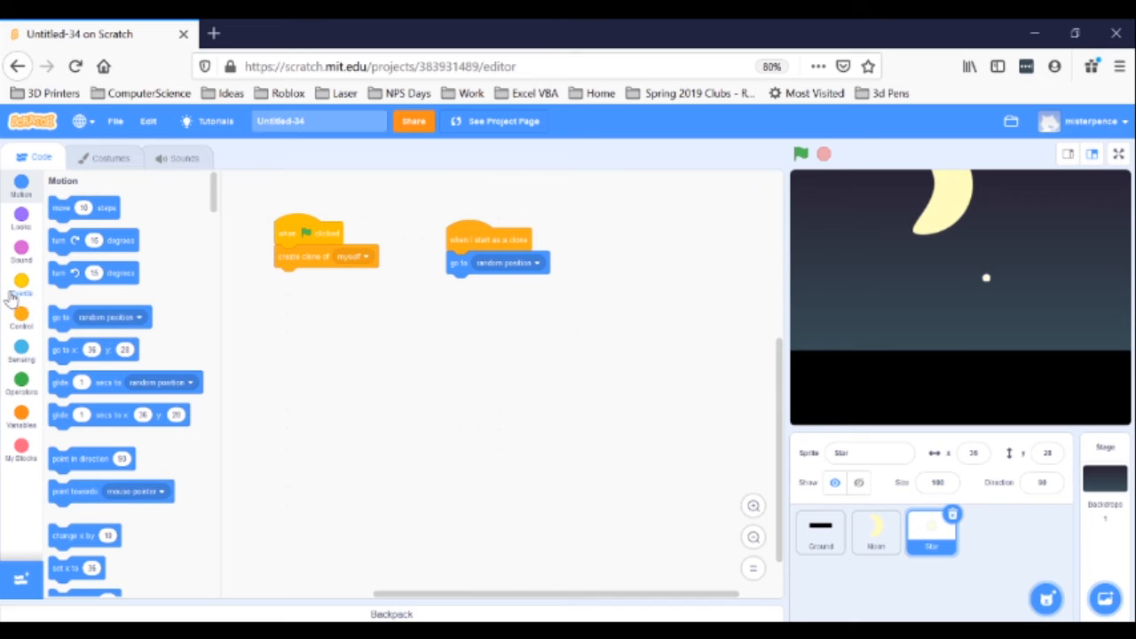
left_click(21, 316)
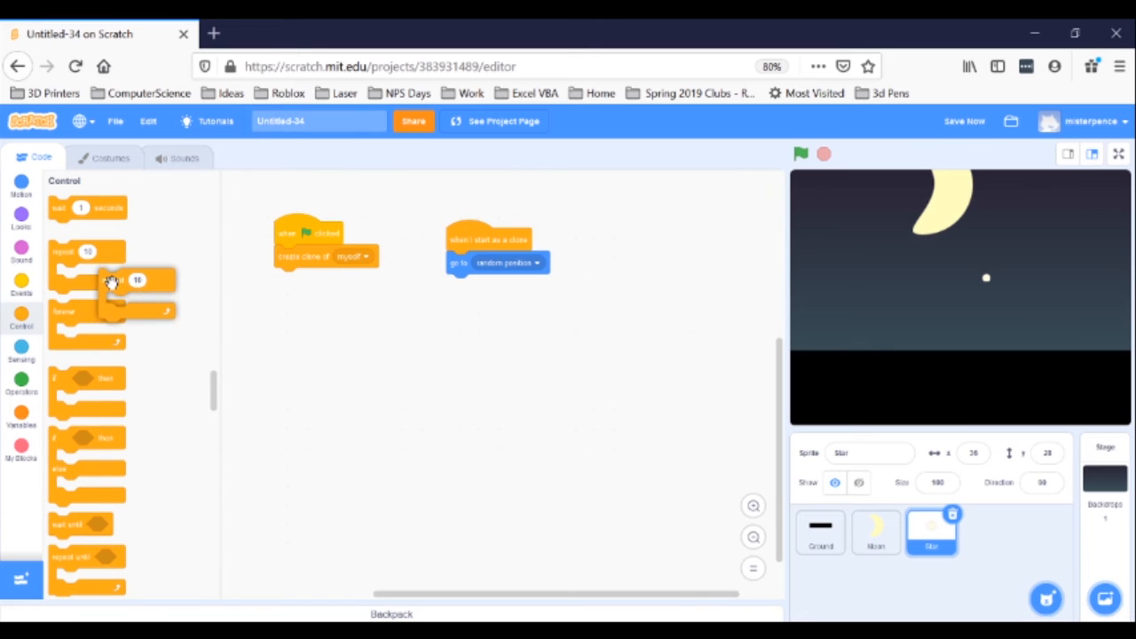
- Wrap 'create clone of myself' in a 'repeat 10' loop and run the project five times
left_click_drag(115, 280, 248, 257)
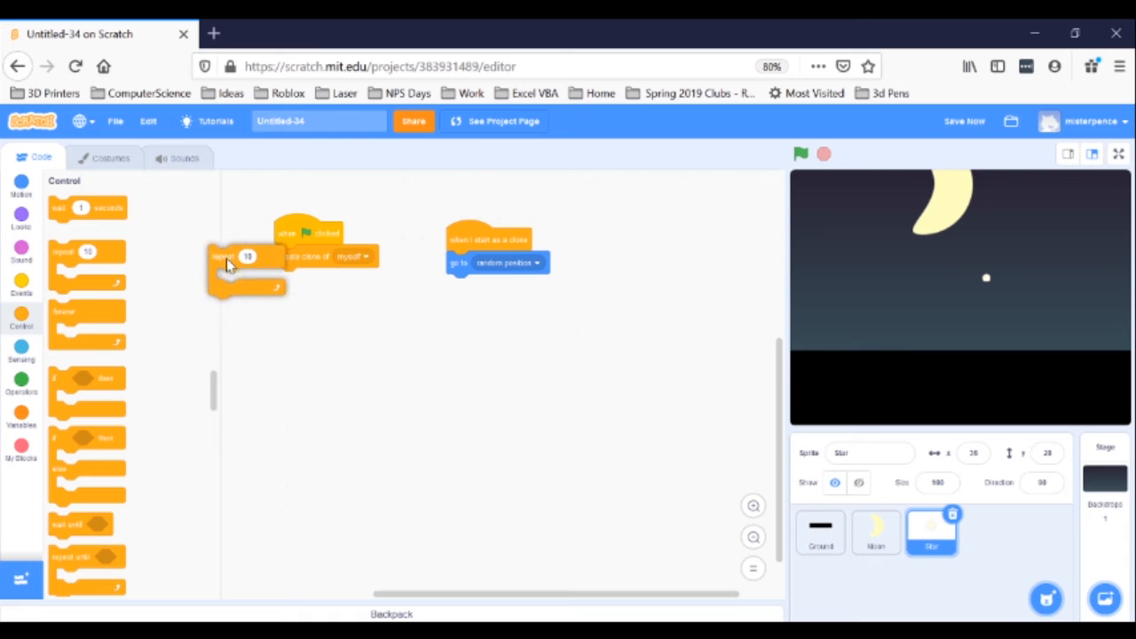
left_click_drag(248, 267, 293, 257)
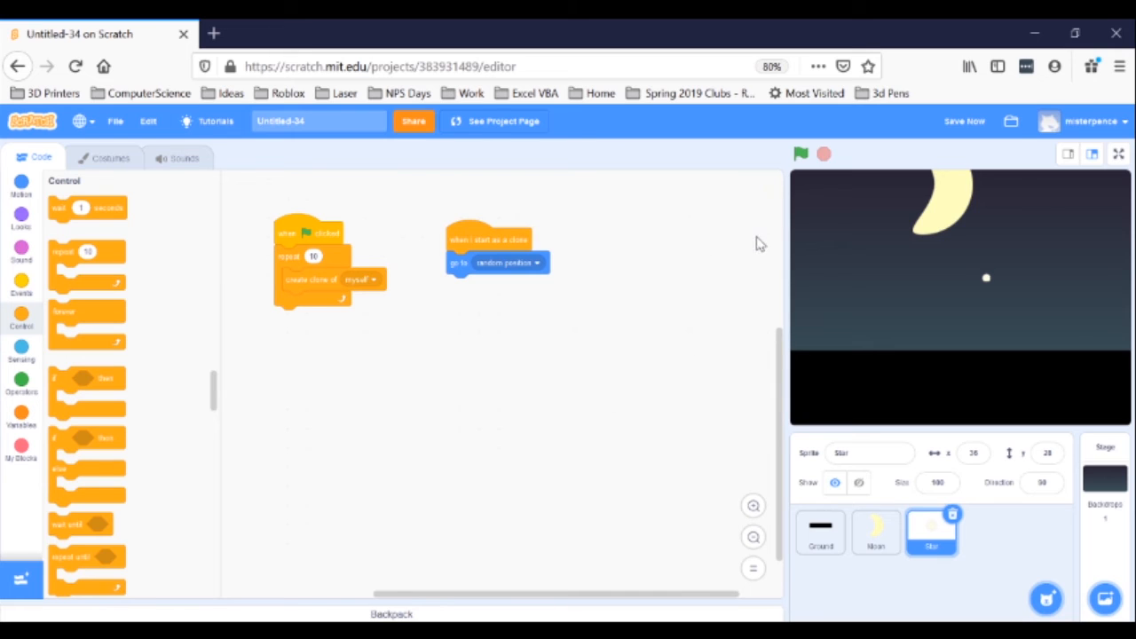
left_click(799, 154)
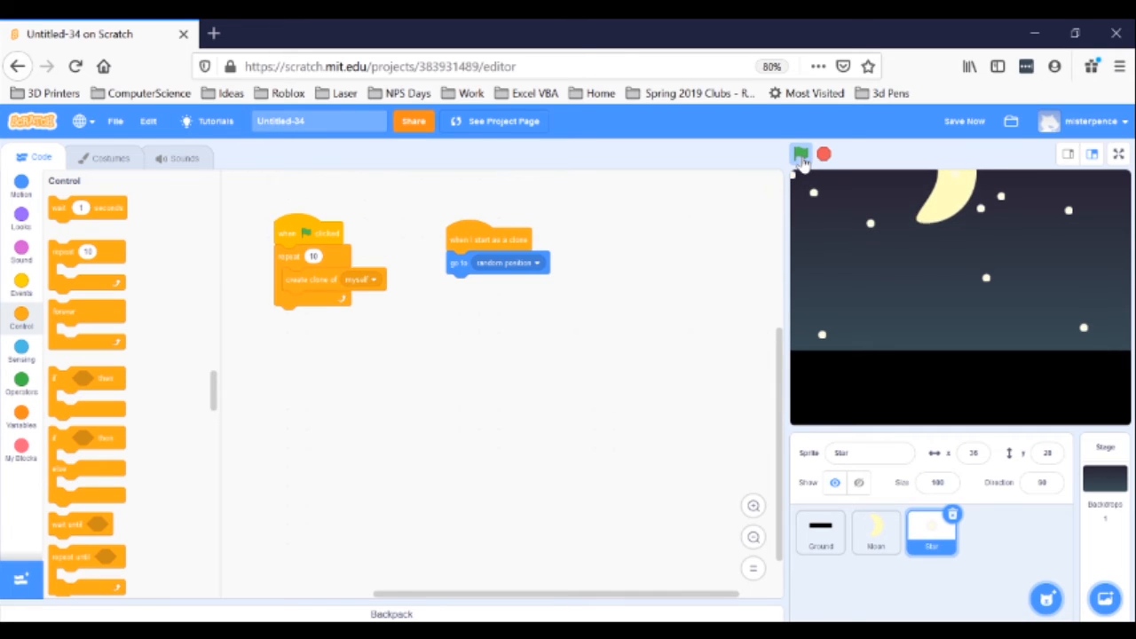
left_click(800, 154)
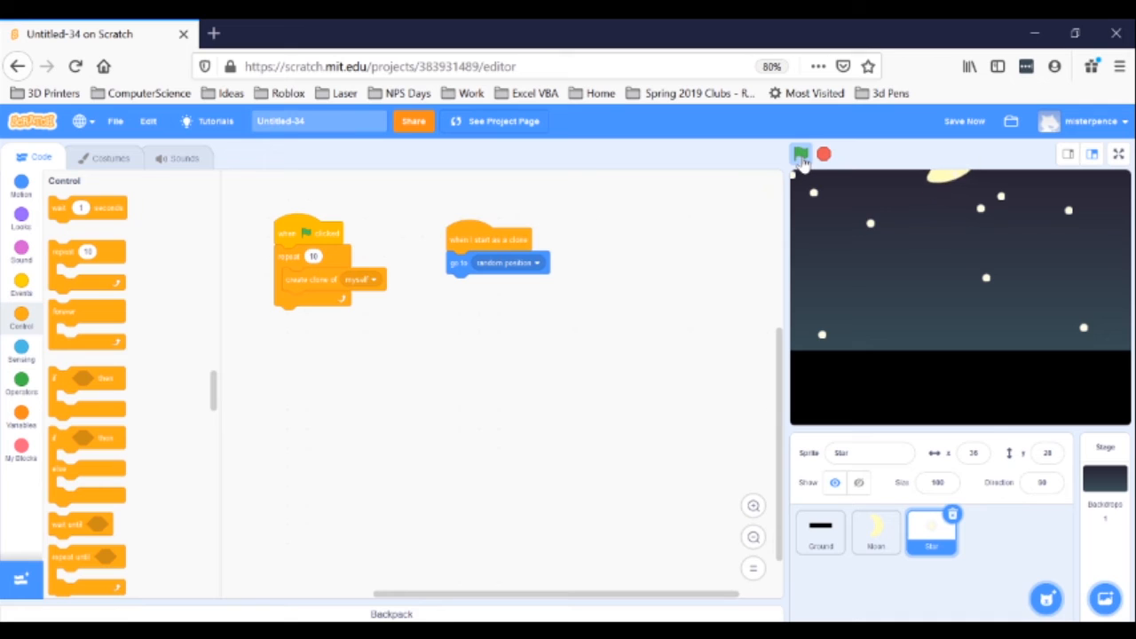
left_click(801, 154)
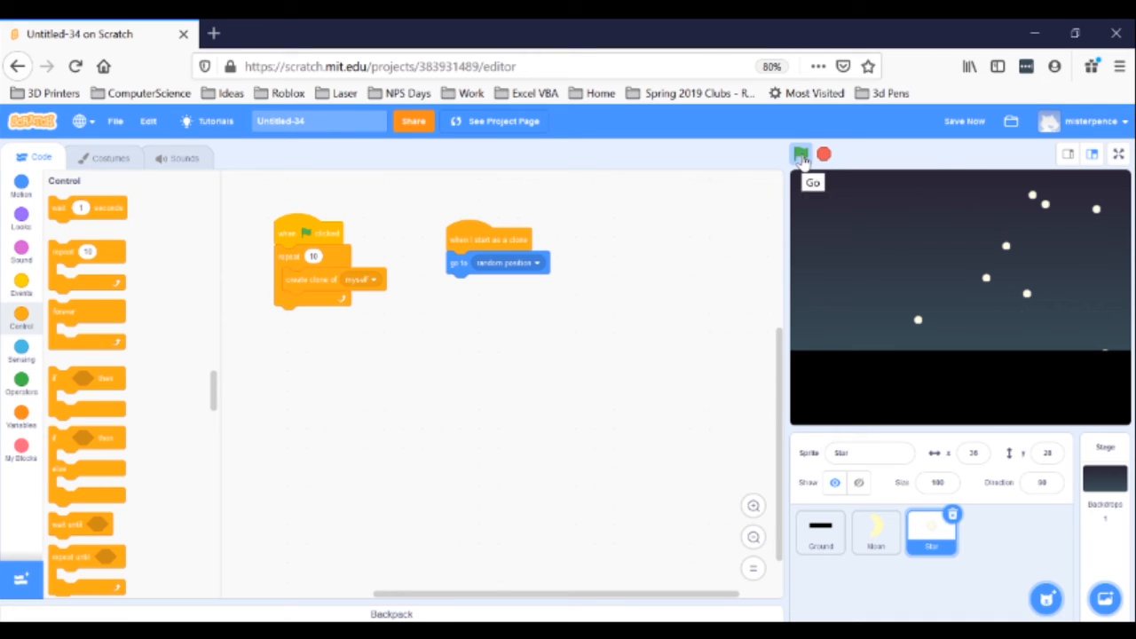
left_click(801, 154)
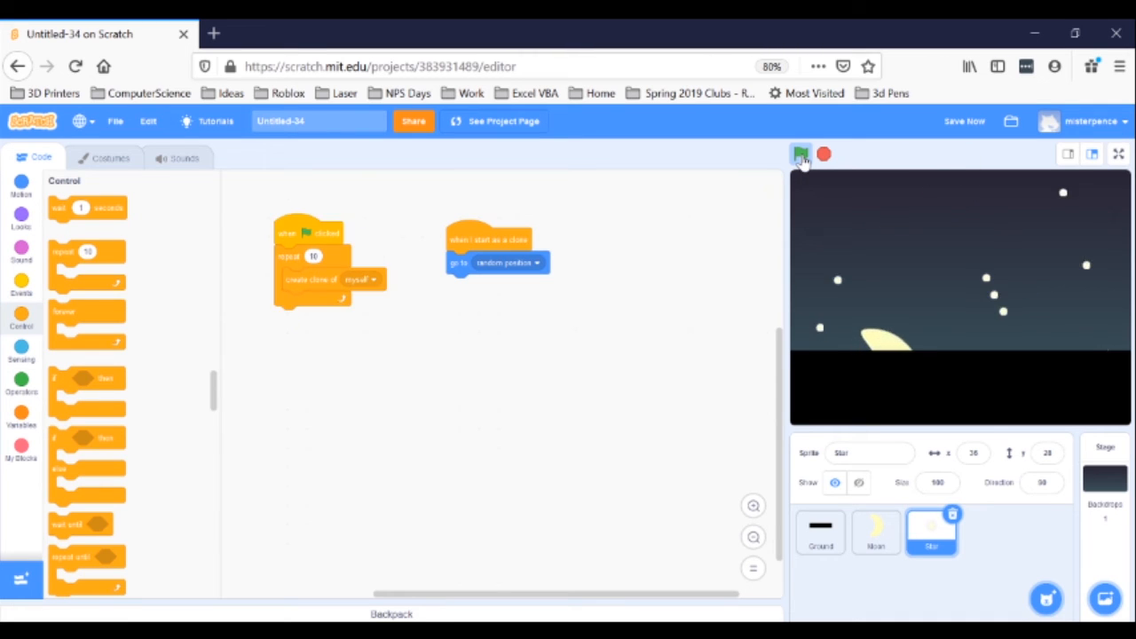
left_click(800, 155)
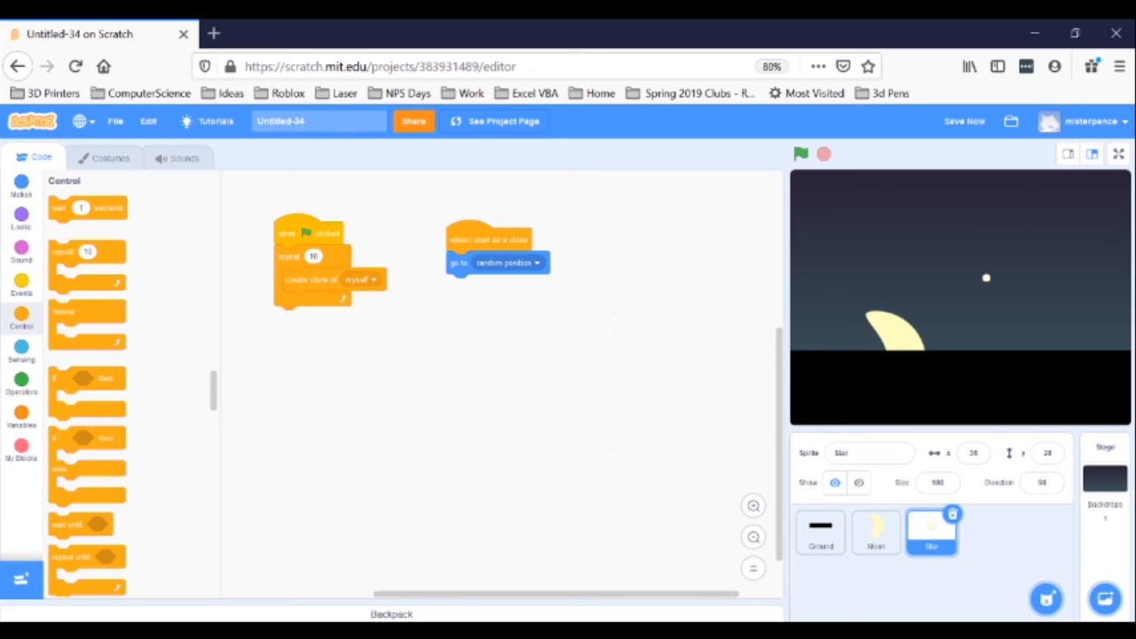
- Change the repeat count to 50 and run the project eight times as stars fill the sky
left_click(314, 256)
type("50")
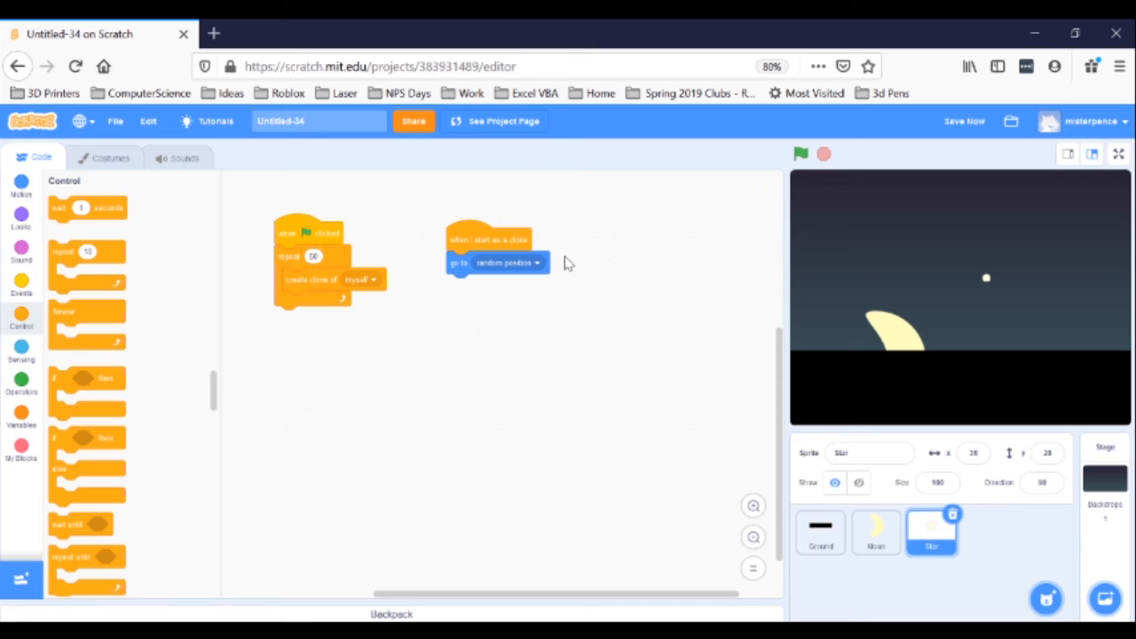
left_click(800, 155)
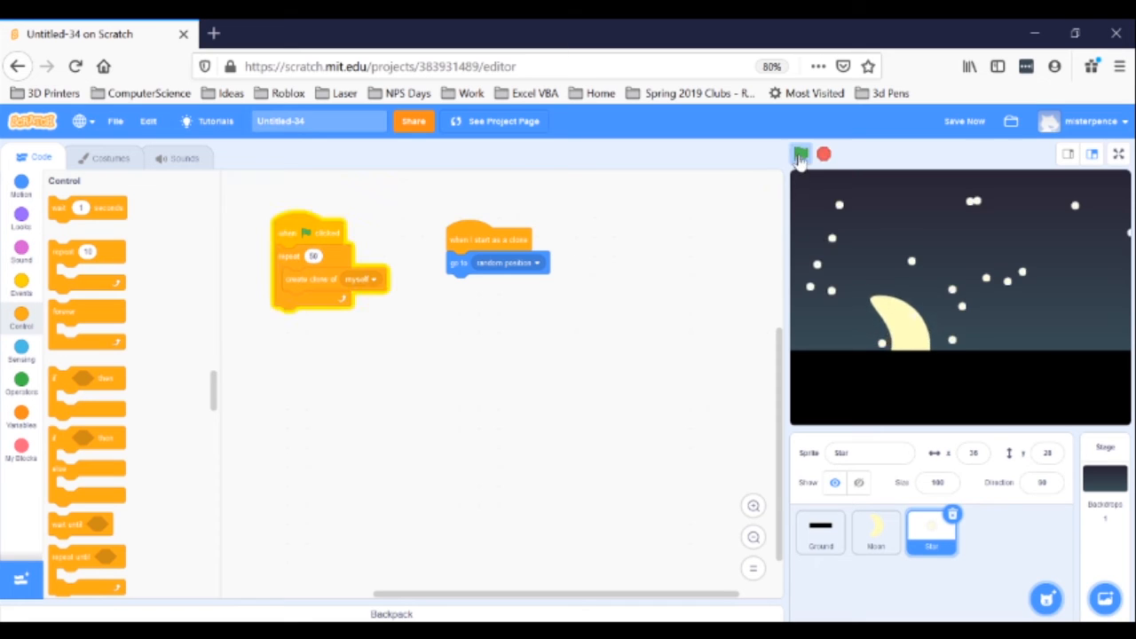
left_click(799, 155)
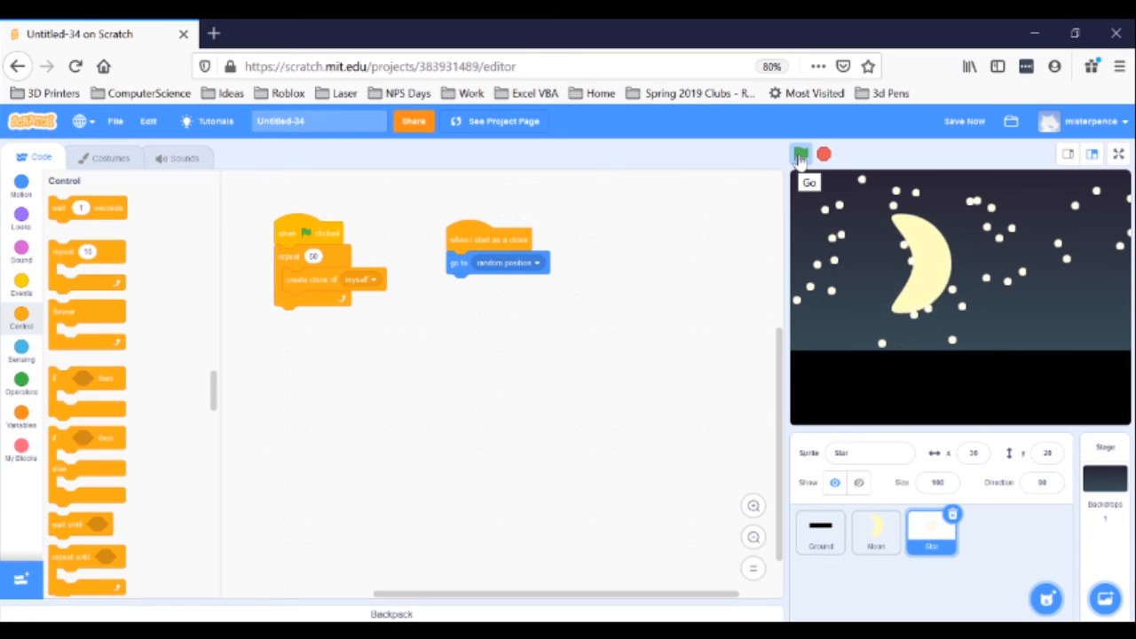
left_click(801, 154)
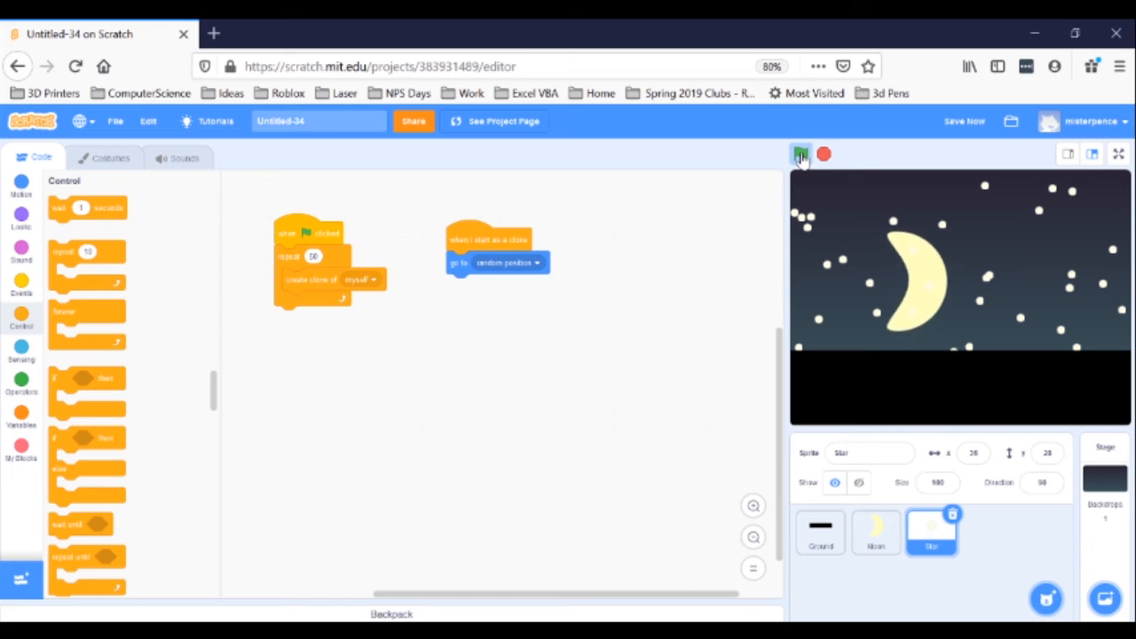
left_click(801, 154)
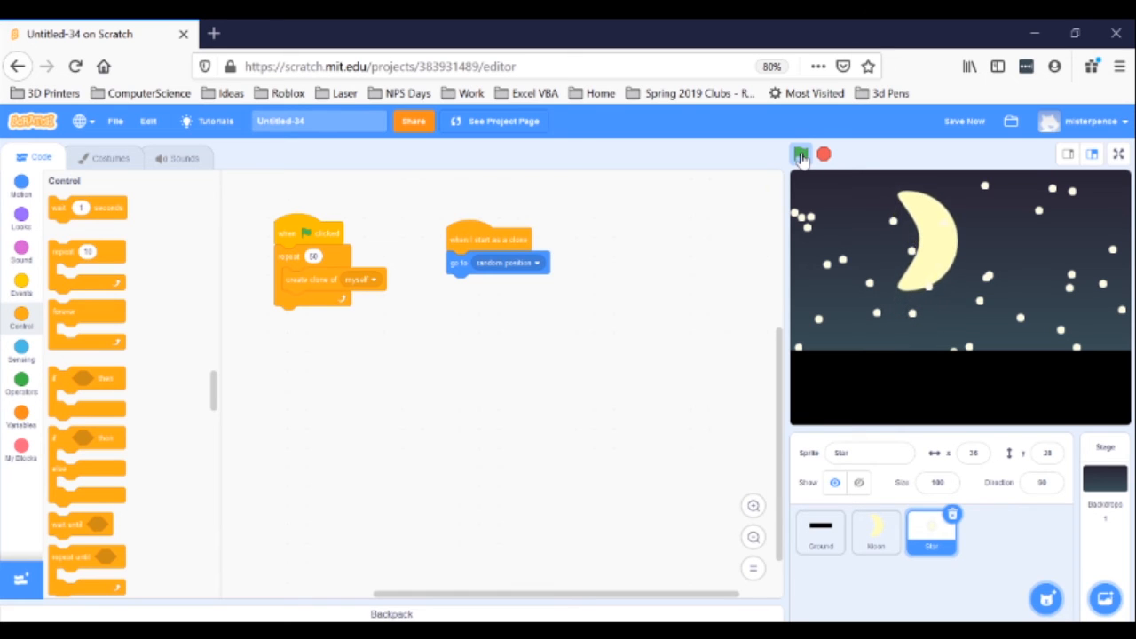
left_click(800, 154)
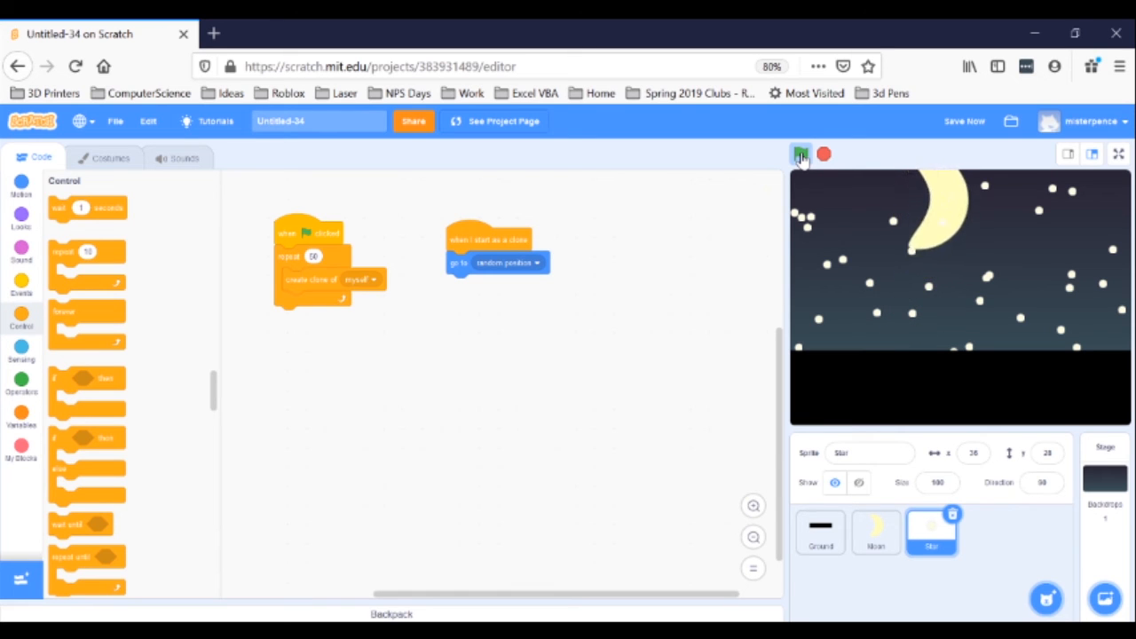
left_click(801, 155)
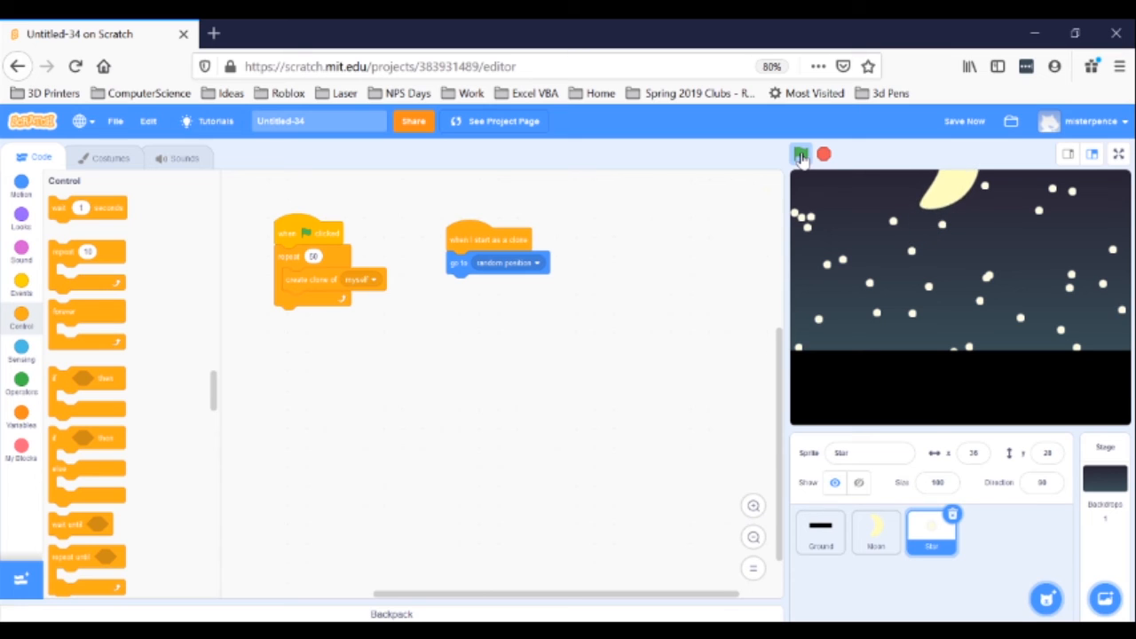
left_click(801, 155)
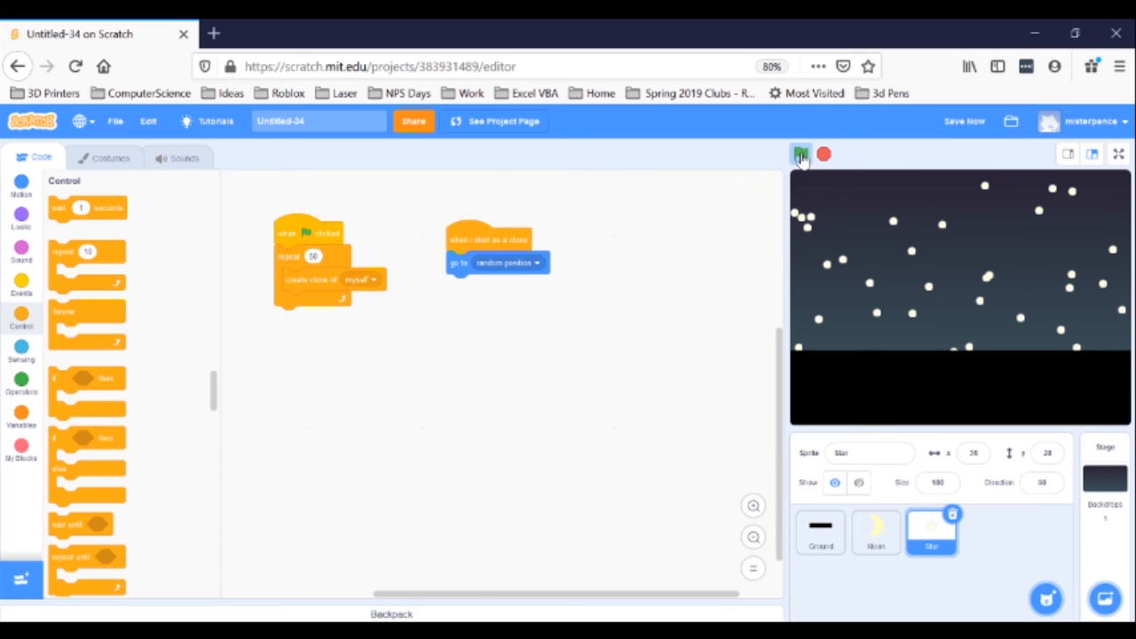
left_click(801, 154)
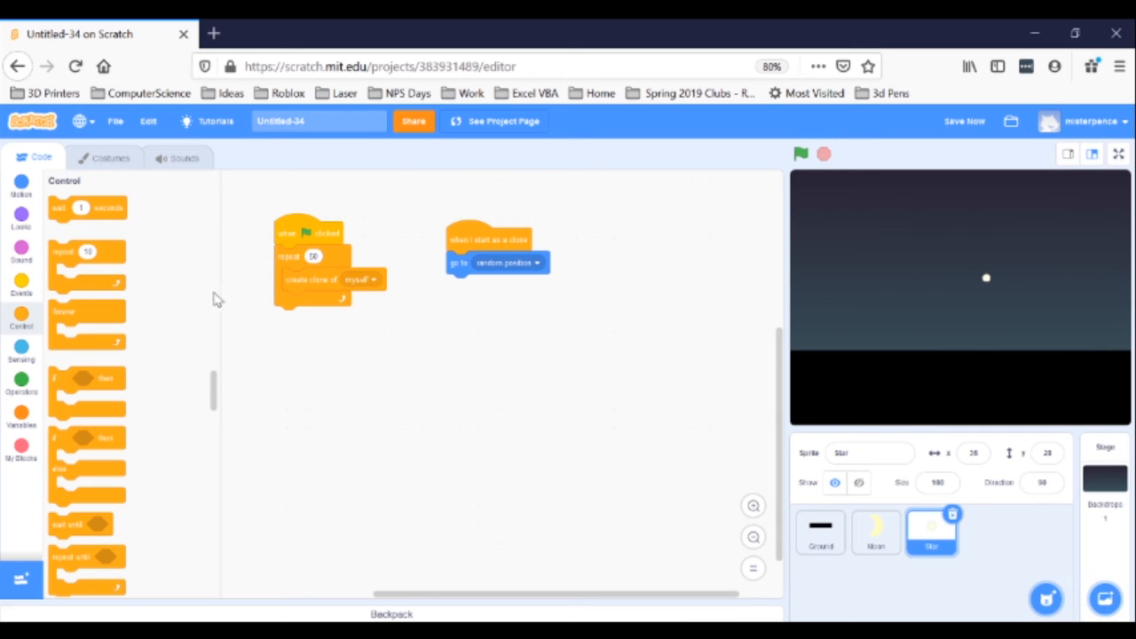
- Attach a 'set size to 100 %' block from Looks under 'go to random position'
left_click(22, 215)
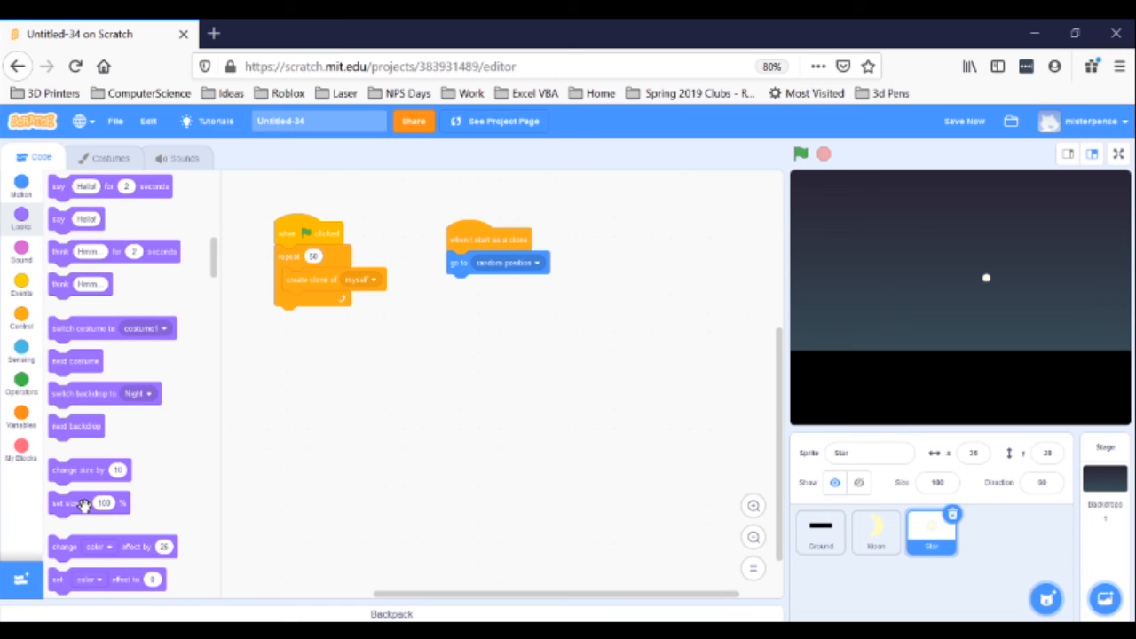
mouse_move(76, 503)
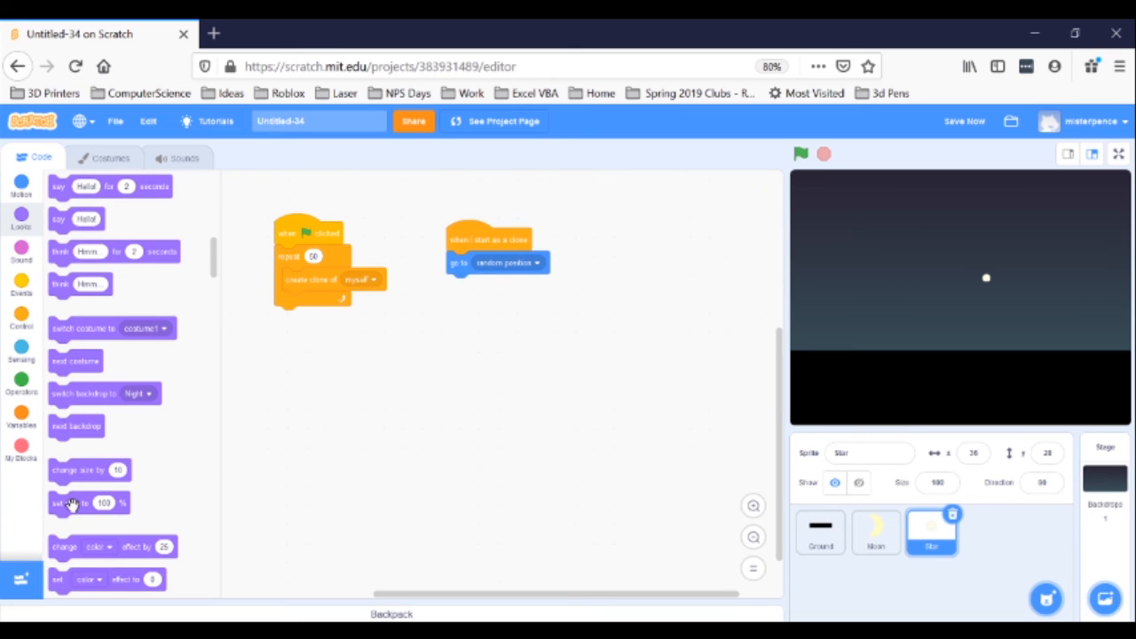
left_click_drag(89, 502, 485, 312)
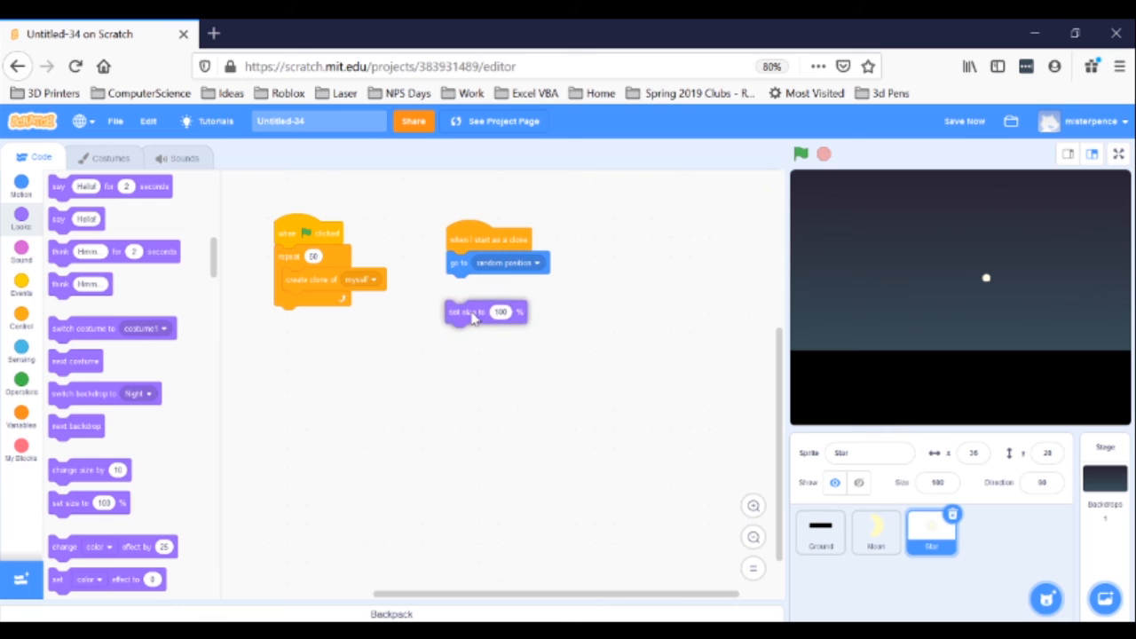
left_click_drag(466, 310, 458, 285)
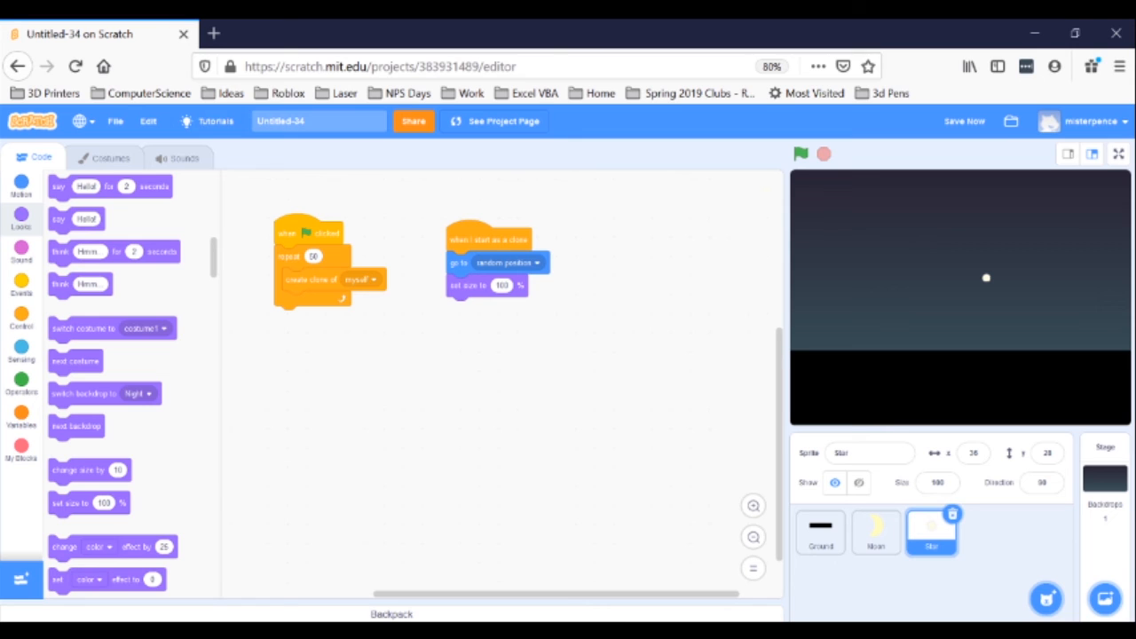
mouse_move(22, 388)
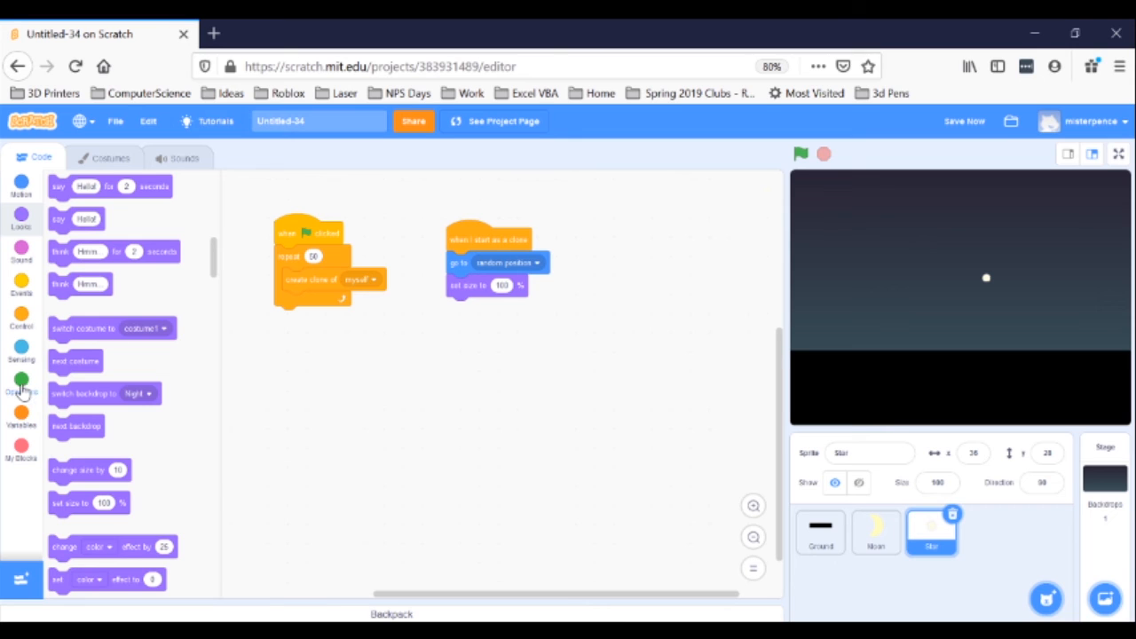
- Drop a 'pick random' operator into the 'set size to' value slot
left_click(21, 382)
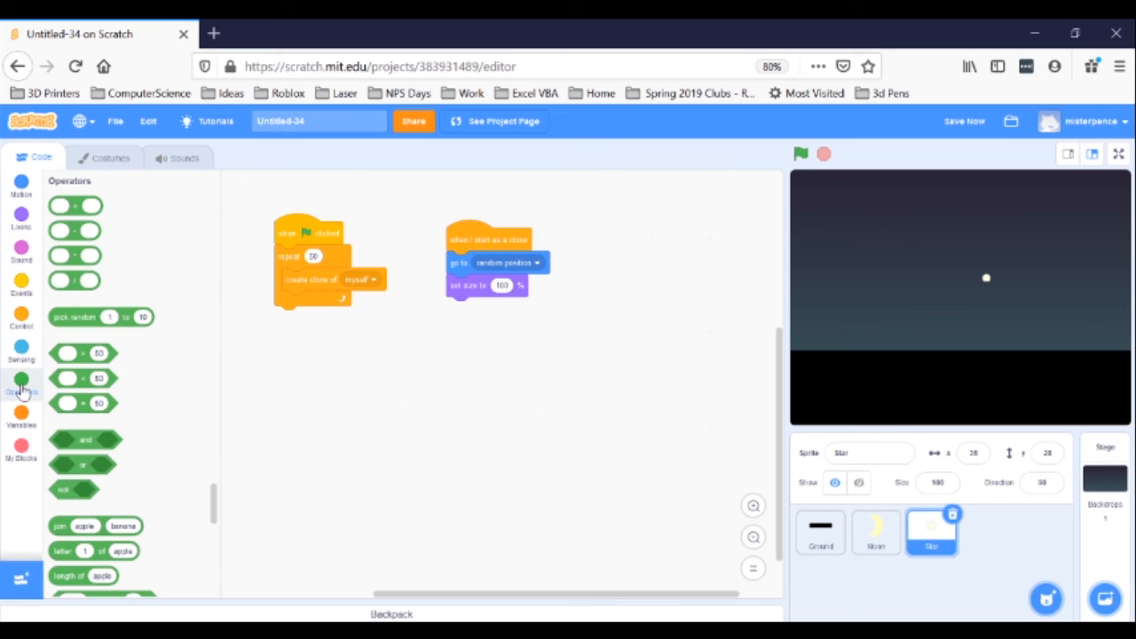
mouse_move(150, 374)
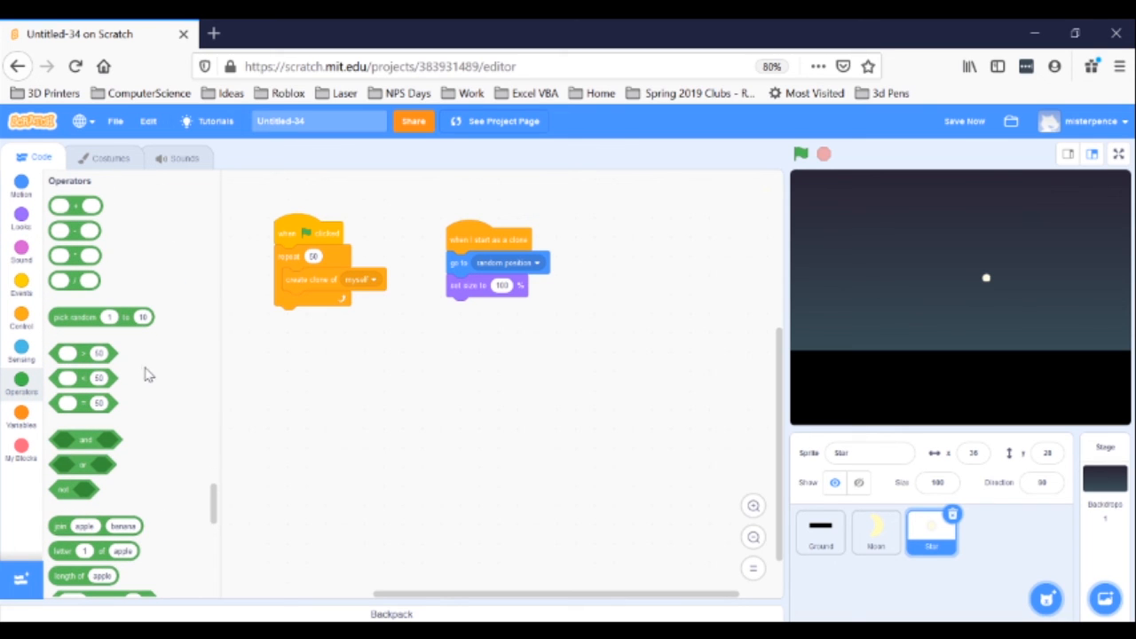
mouse_move(100, 345)
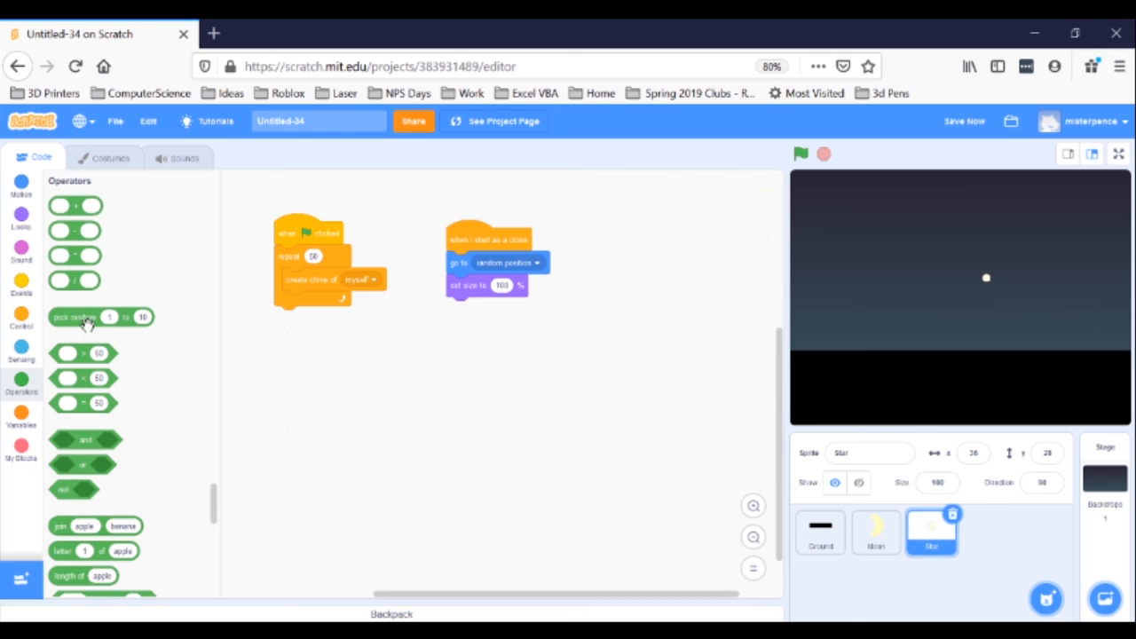
left_click_drag(84, 317, 470, 320)
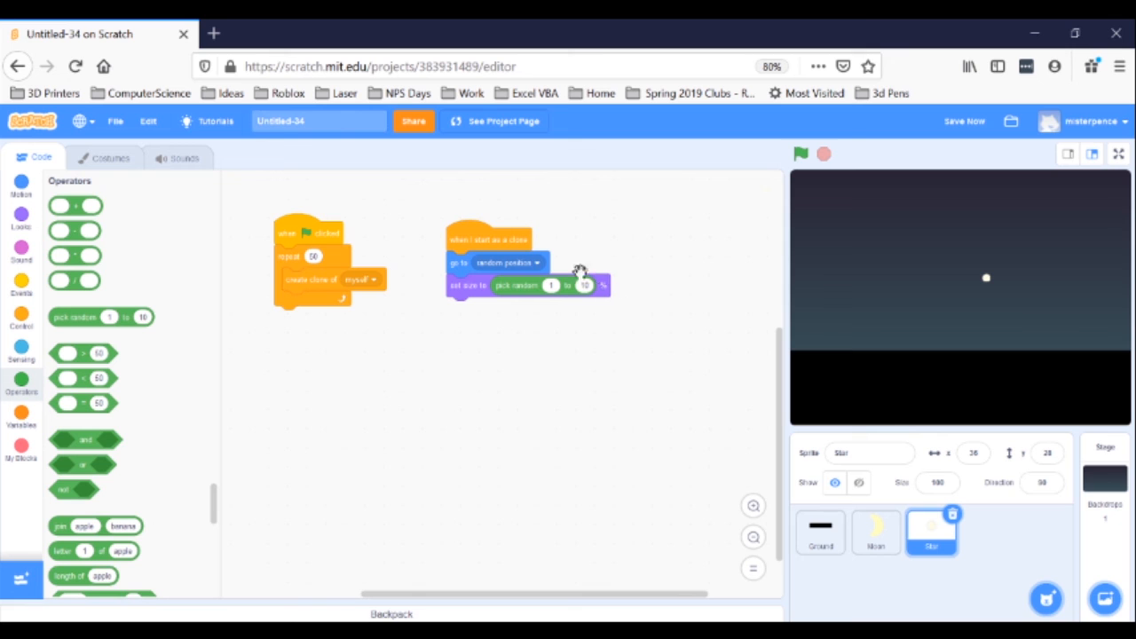
mouse_move(524, 271)
type("150")
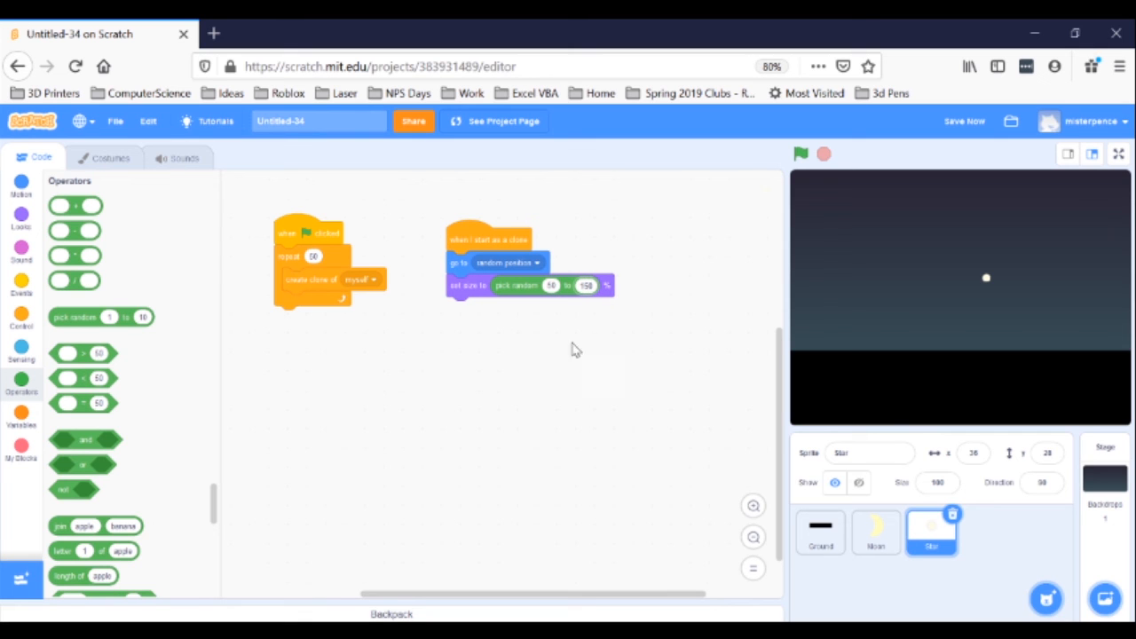
mouse_move(548, 412)
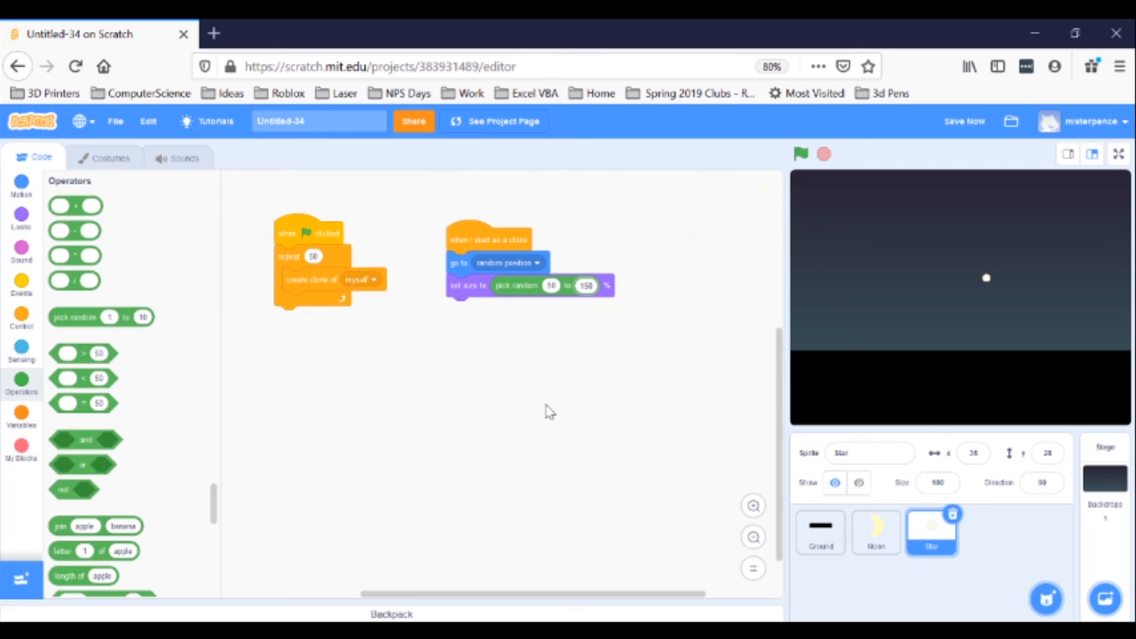
mouse_move(726, 130)
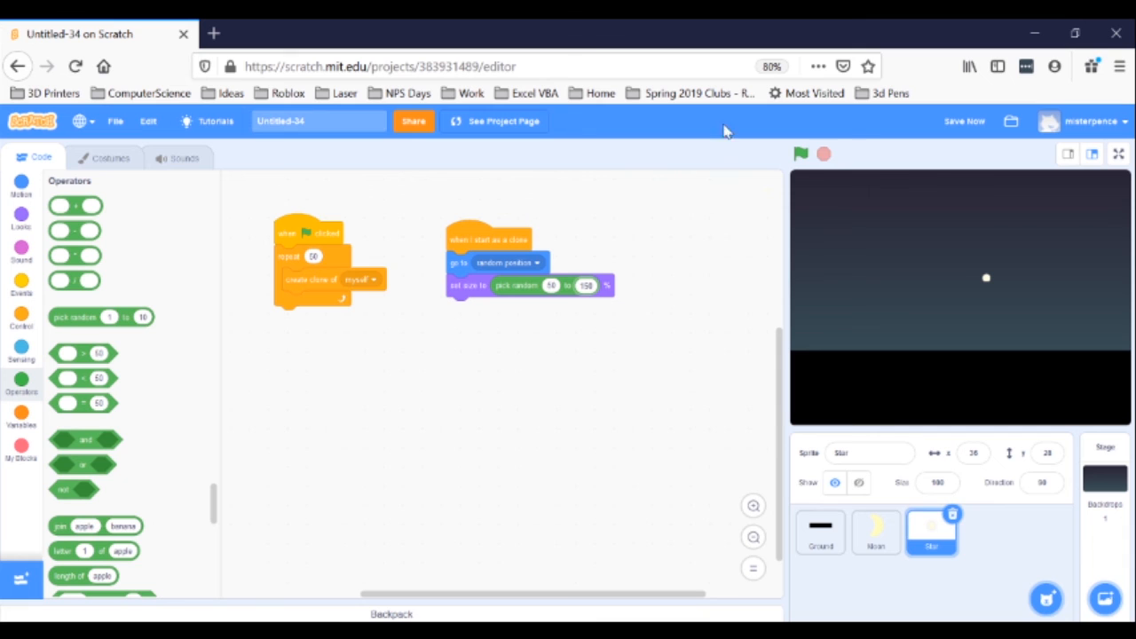
- Run the project twice to watch differently sized stars scatter across the night sky
left_click(799, 154)
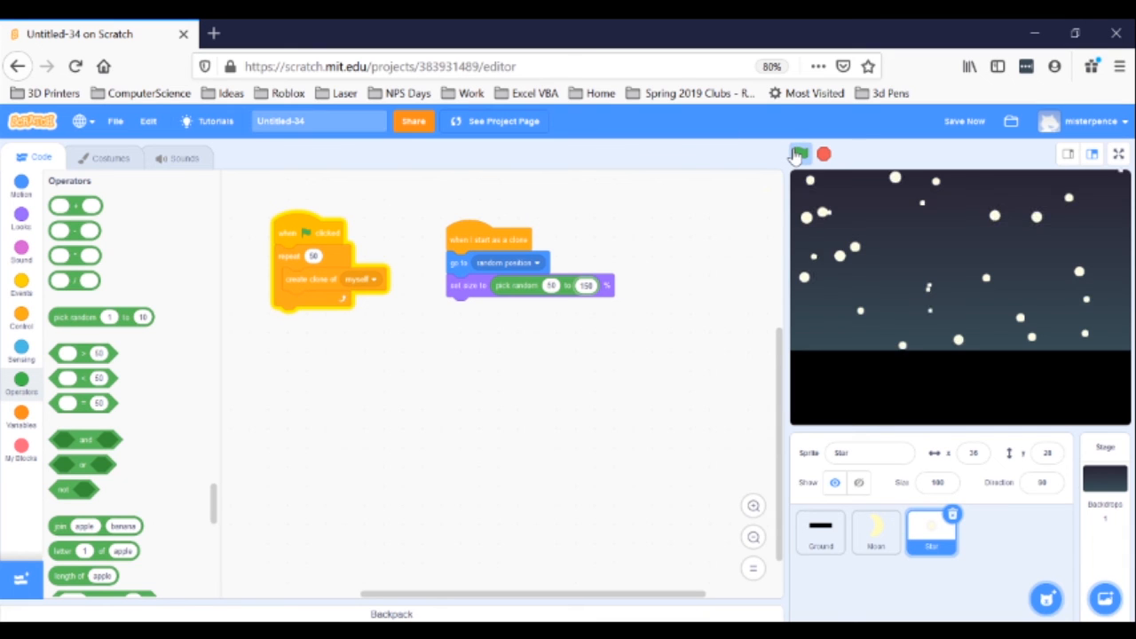
left_click(800, 154)
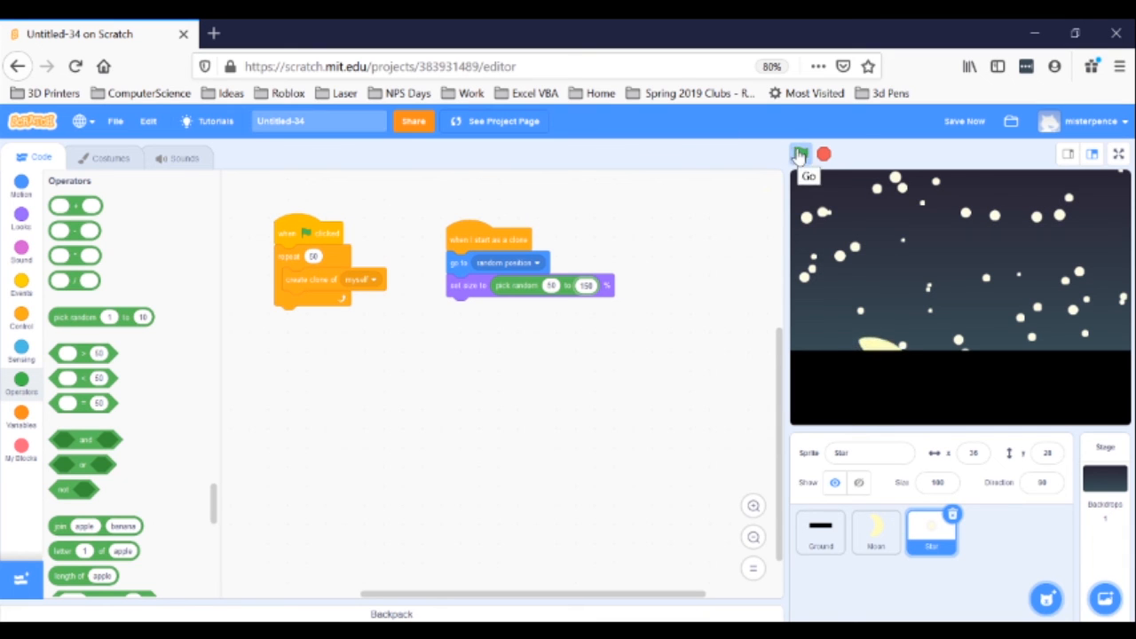